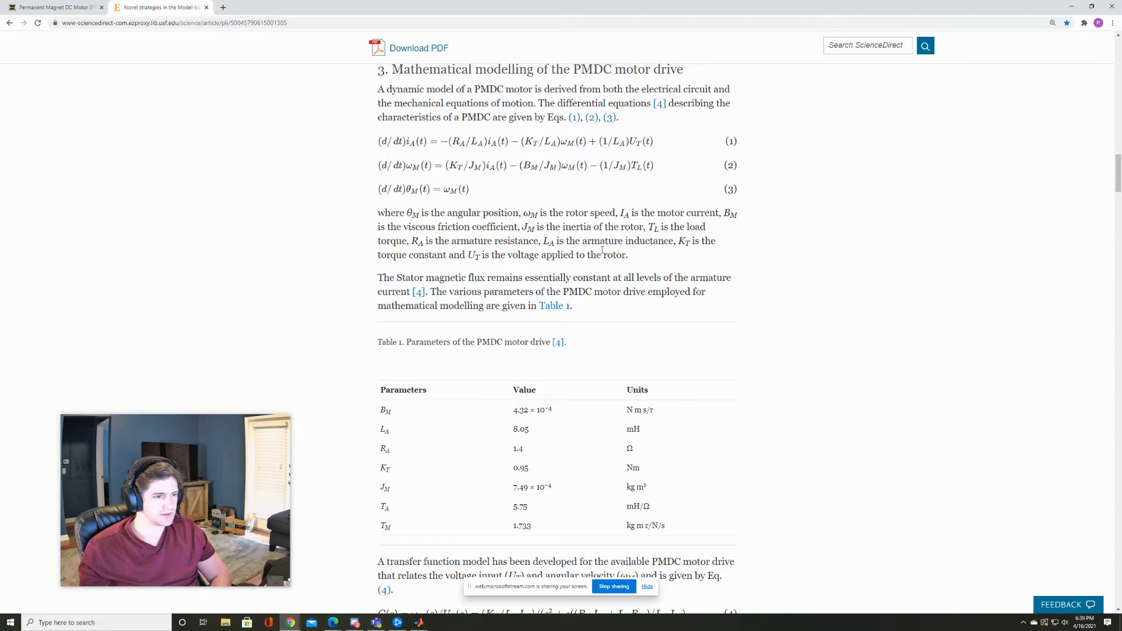
mouse_move(590, 188)
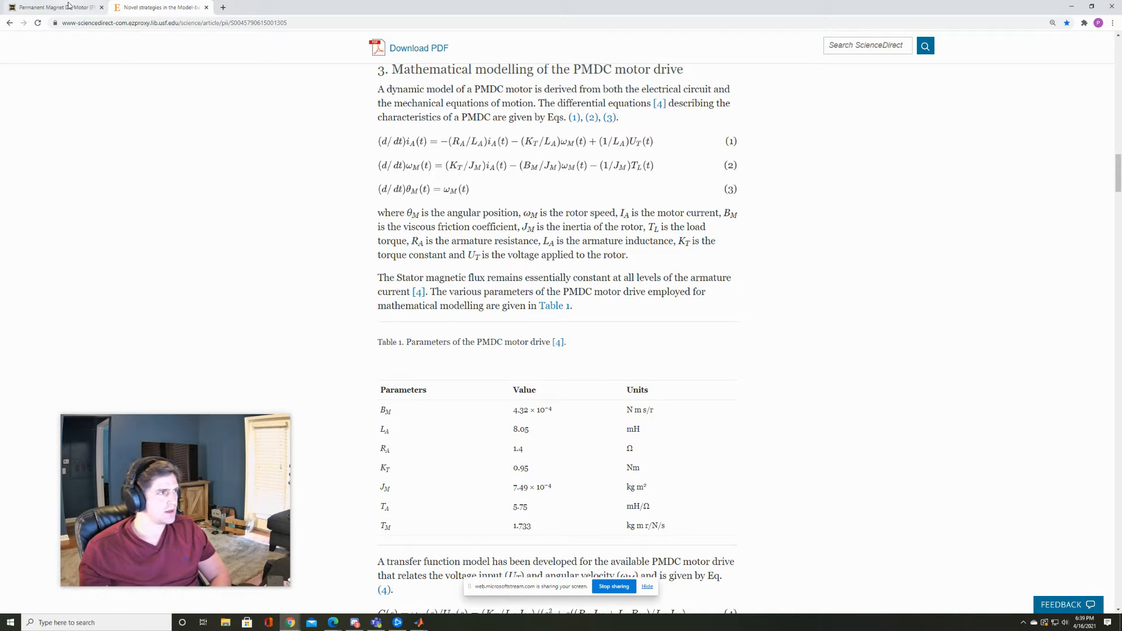
- Review the Electrical4U PMDC motor diagram, then return to the Simulink motor model
left_click(54, 7)
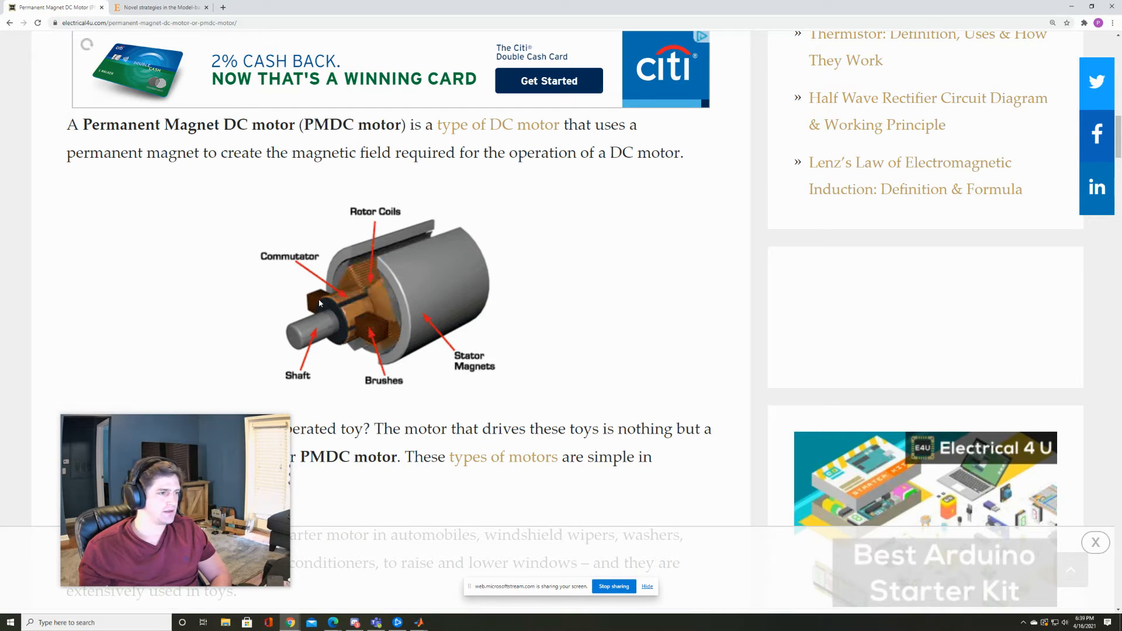
mouse_move(365, 329)
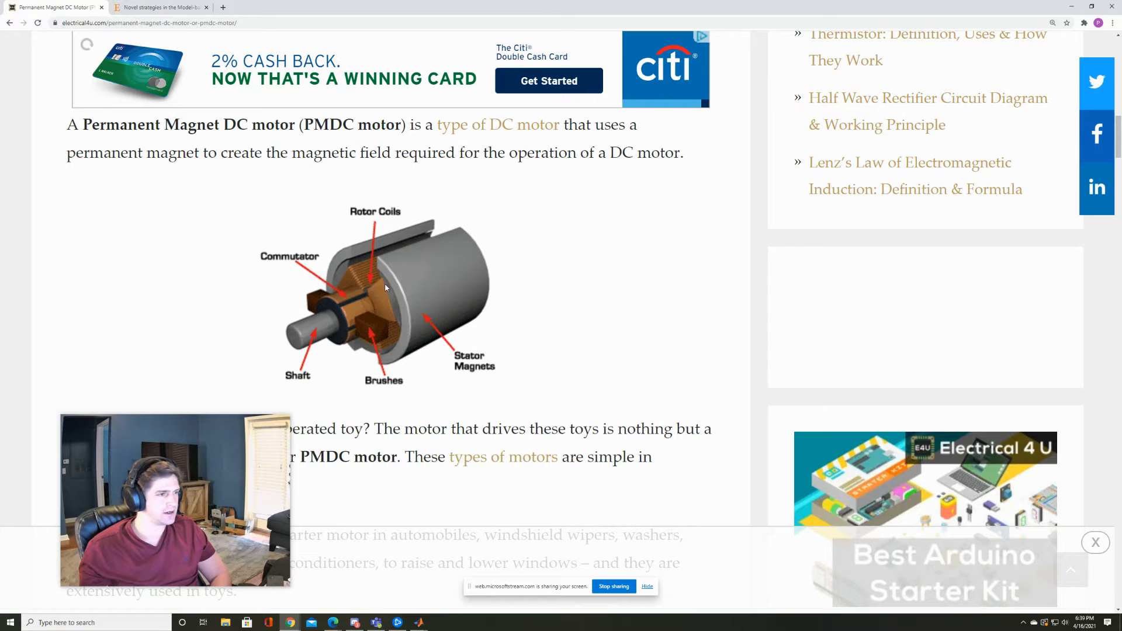
mouse_move(410, 325)
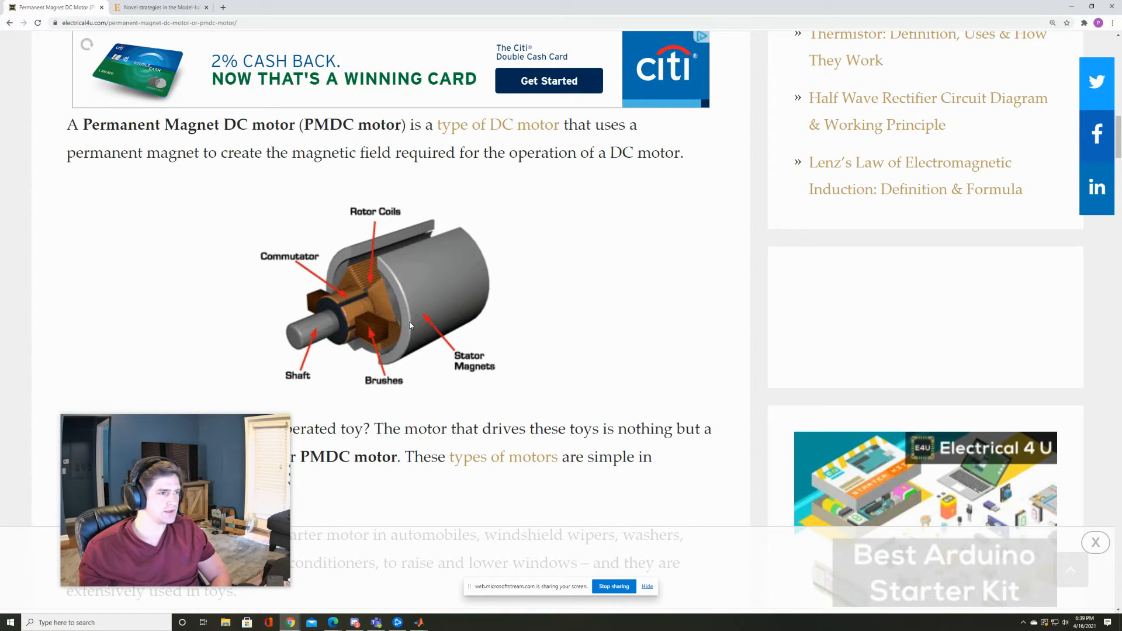
mouse_move(349, 304)
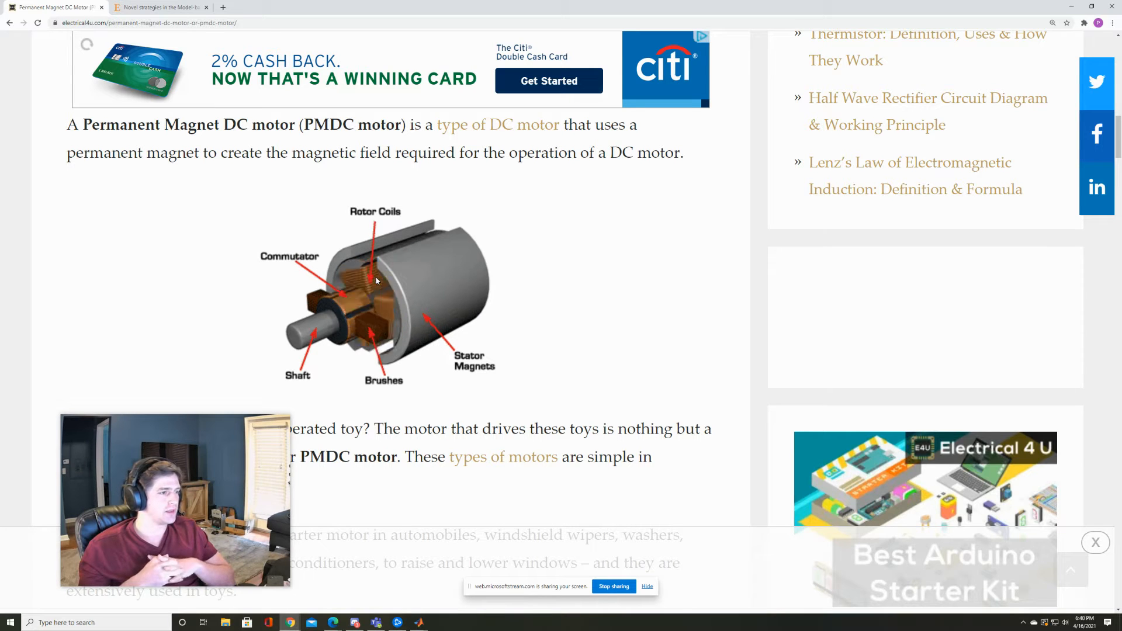
mouse_move(417, 282)
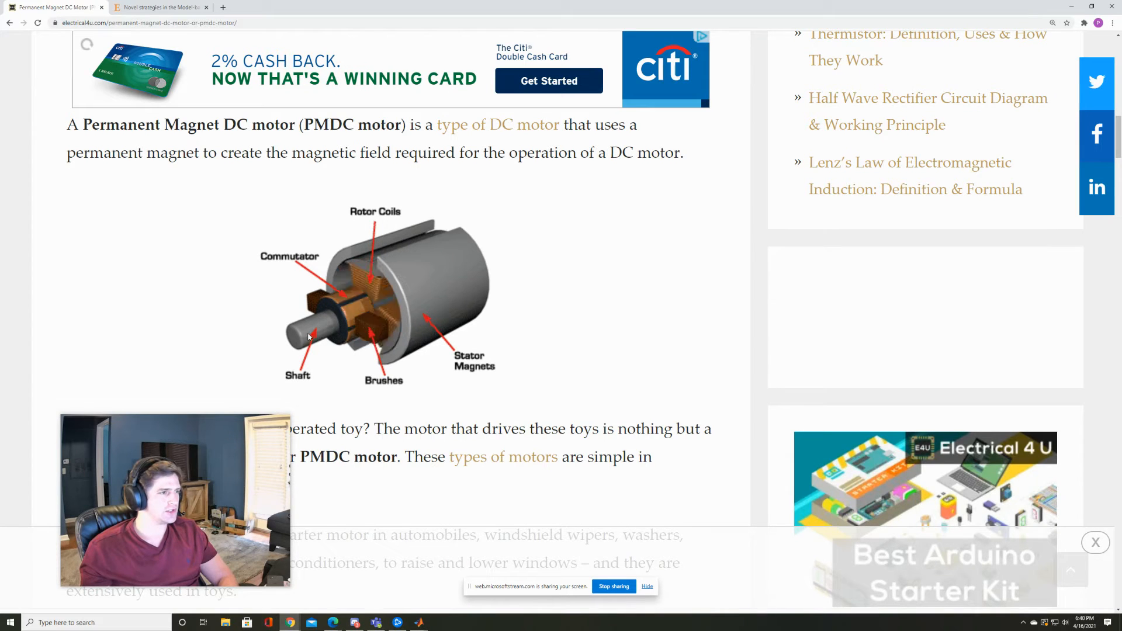
left_click(158, 7)
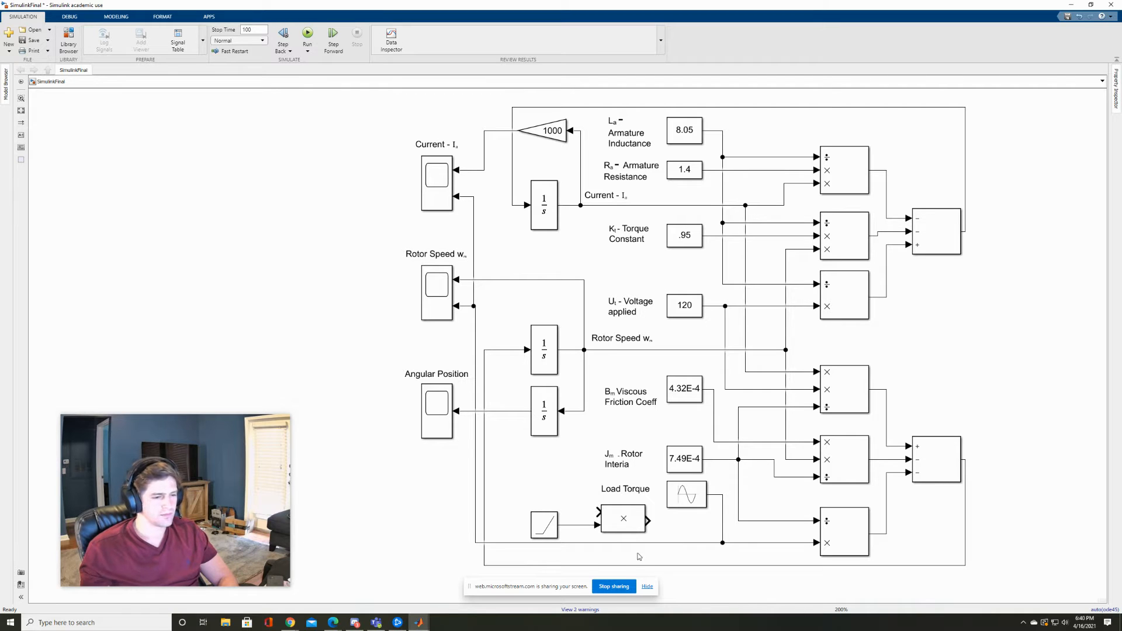
left_click(623, 518)
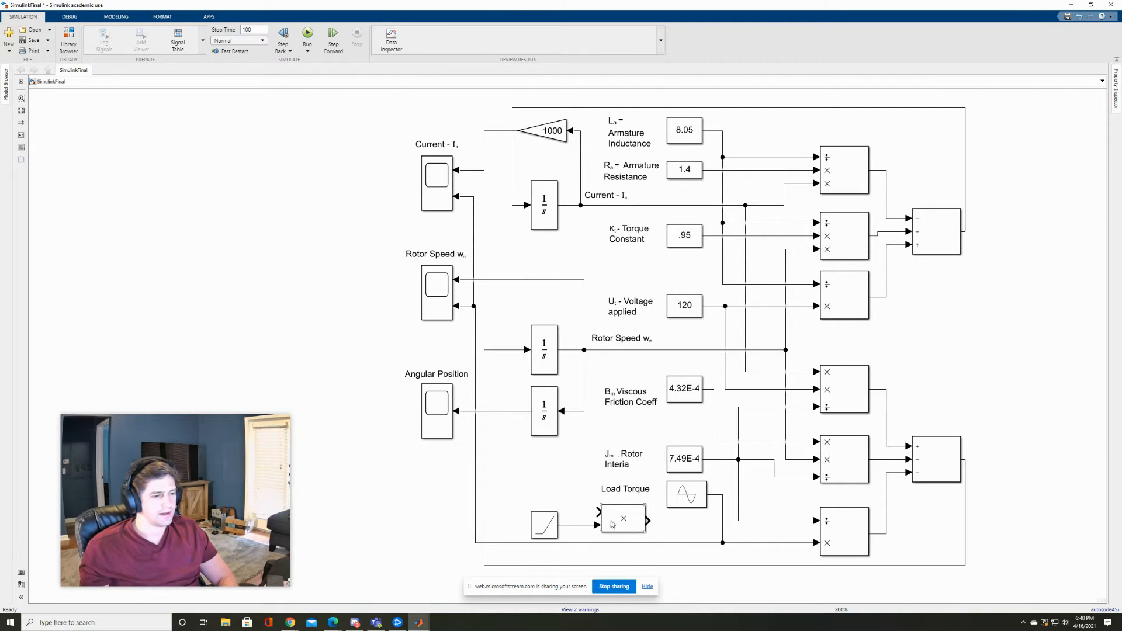
double_click(687, 494)
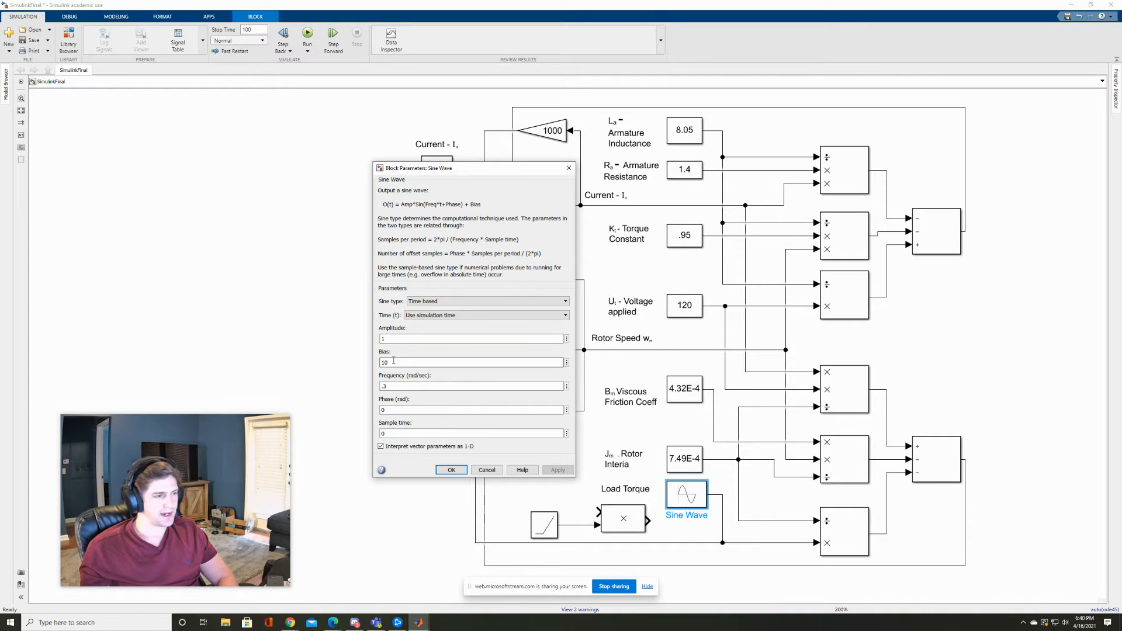
left_click(472, 339)
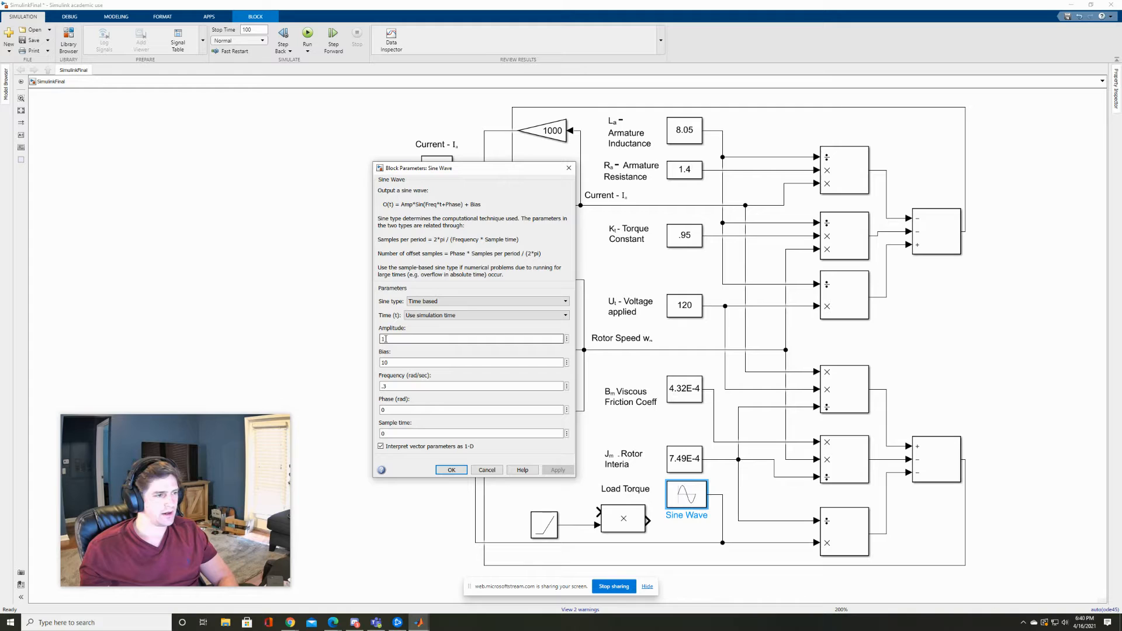
left_click(412, 363)
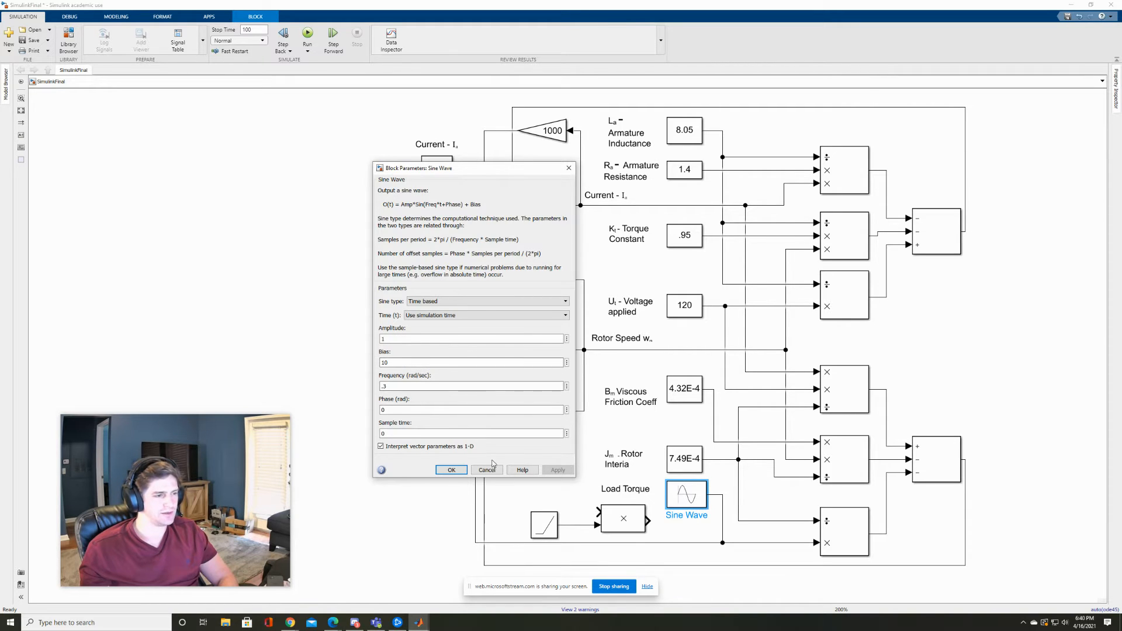
mouse_move(617, 409)
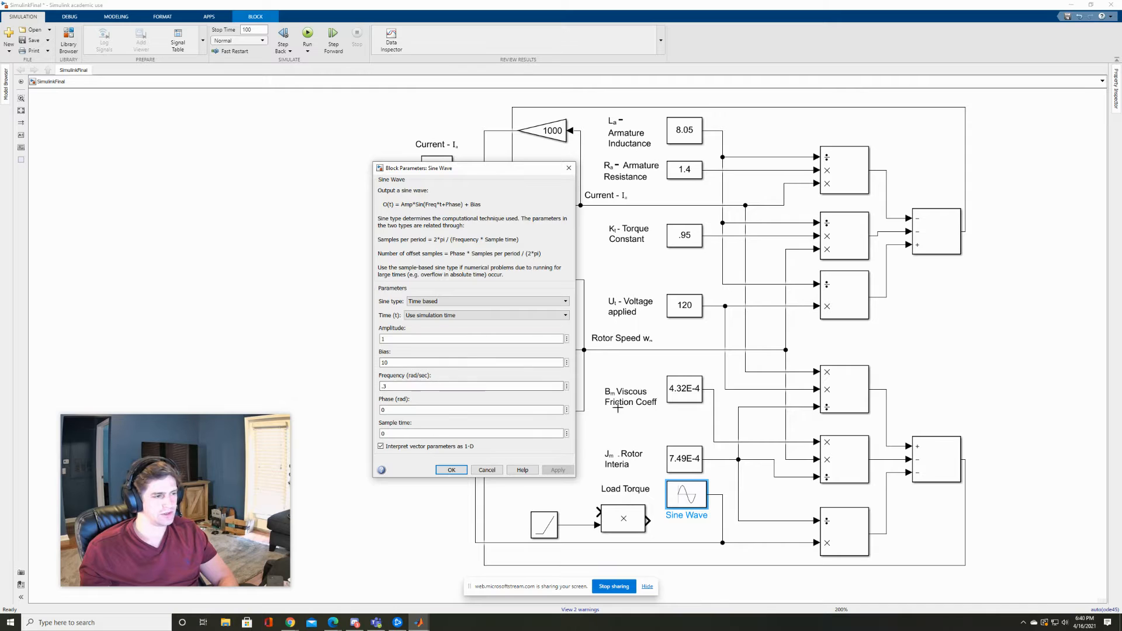
left_click(451, 470)
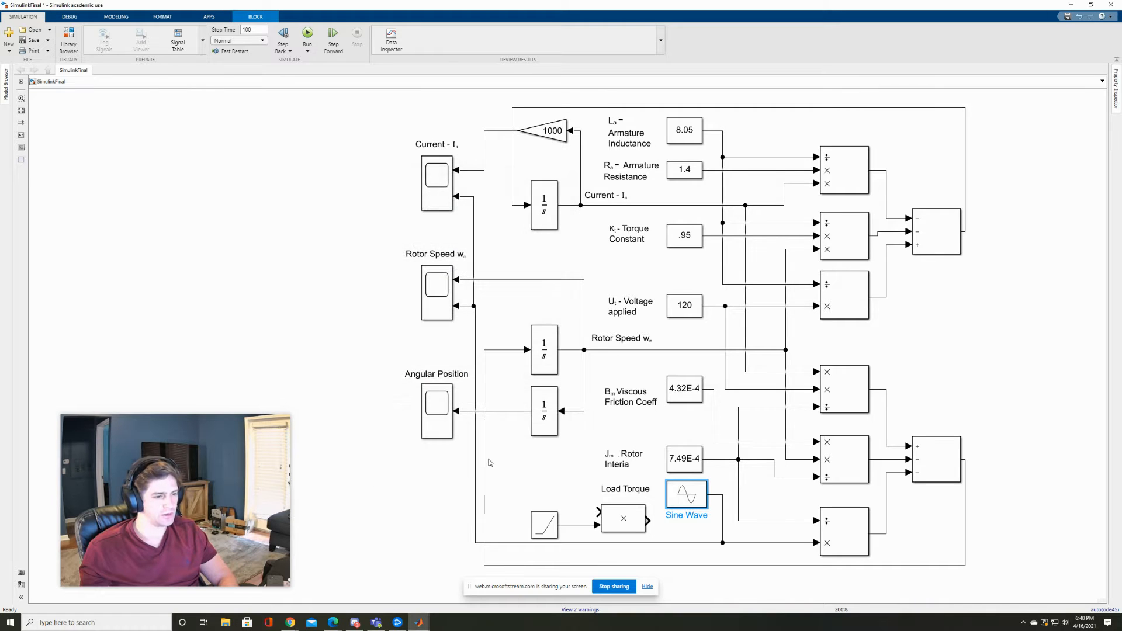
- Run the motor simulation and view the rotor speed trace in Scope1
left_click(308, 36)
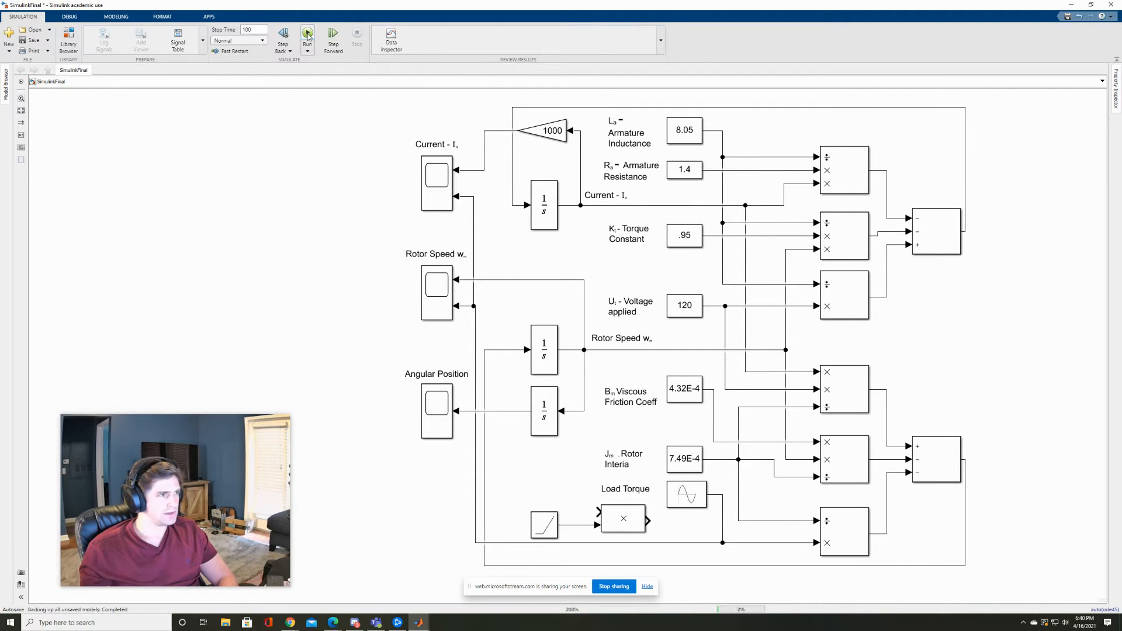
left_click(307, 34)
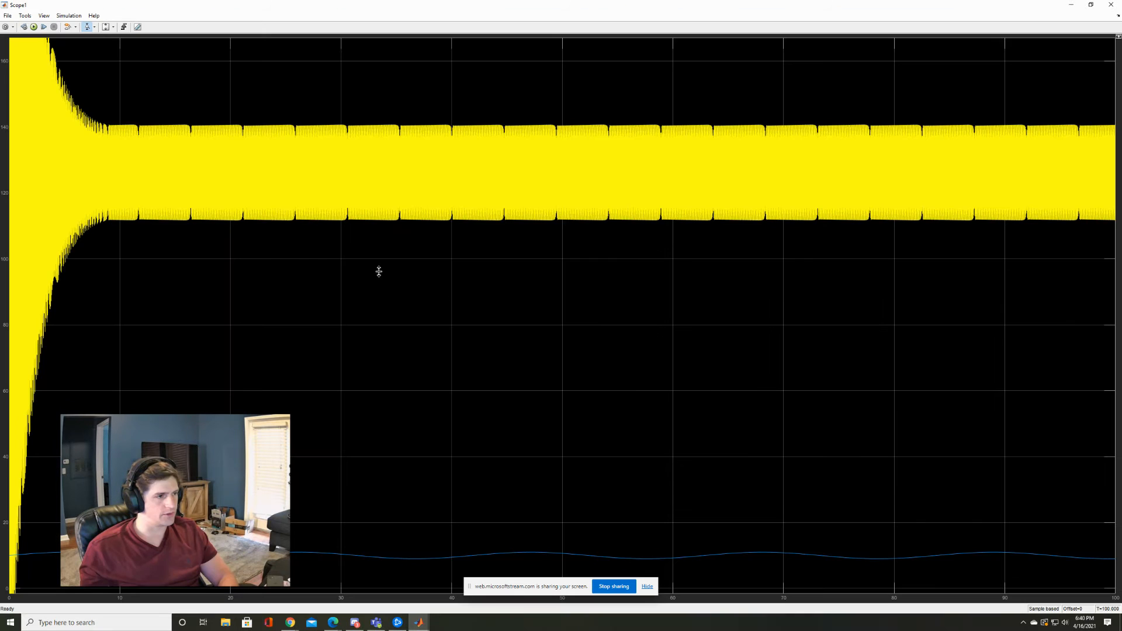
mouse_move(261, 178)
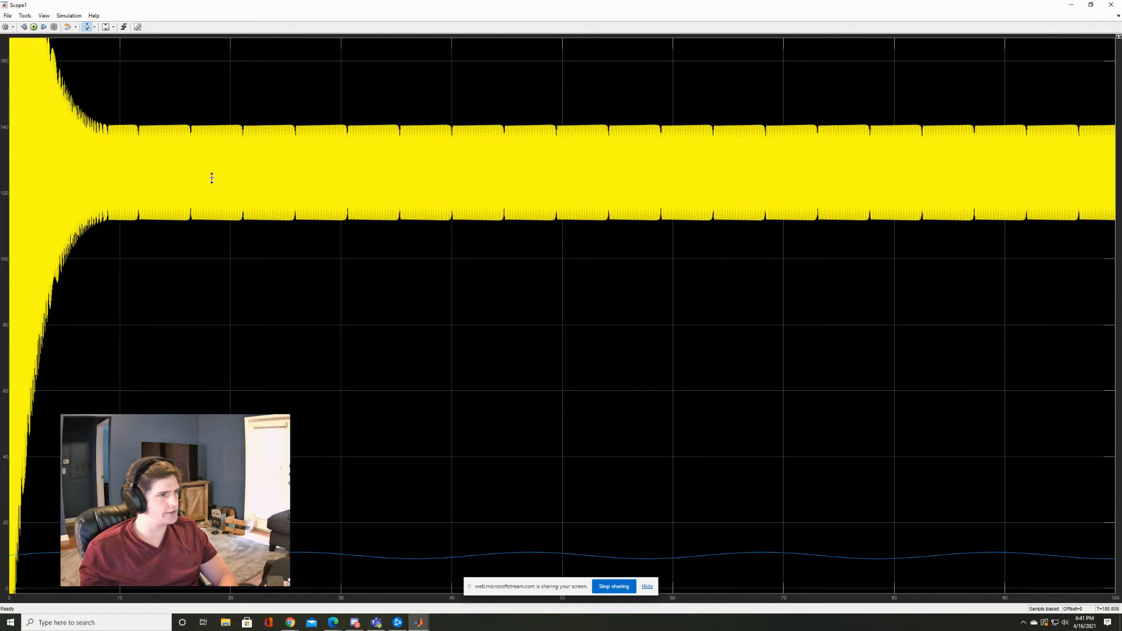
mouse_move(375, 167)
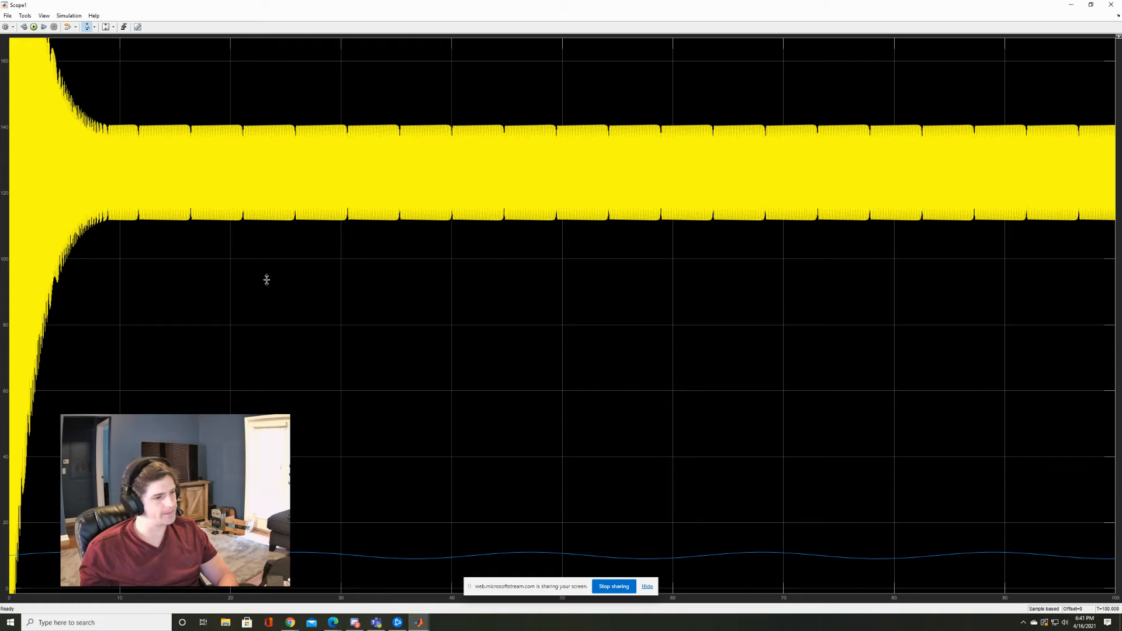
mouse_move(909, 558)
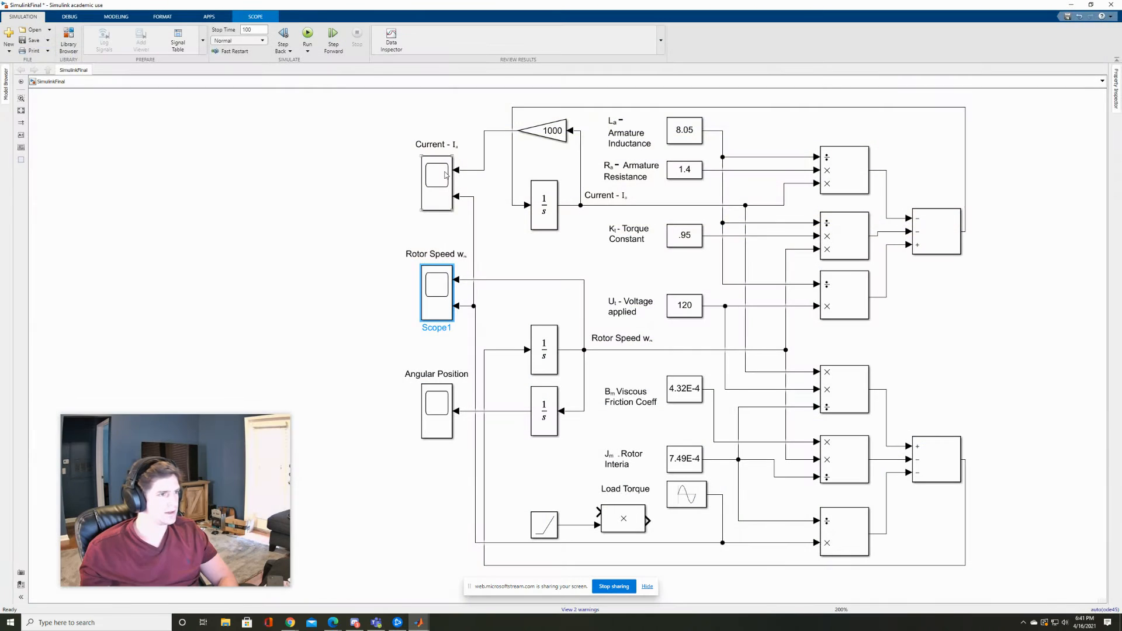
double_click(436, 284)
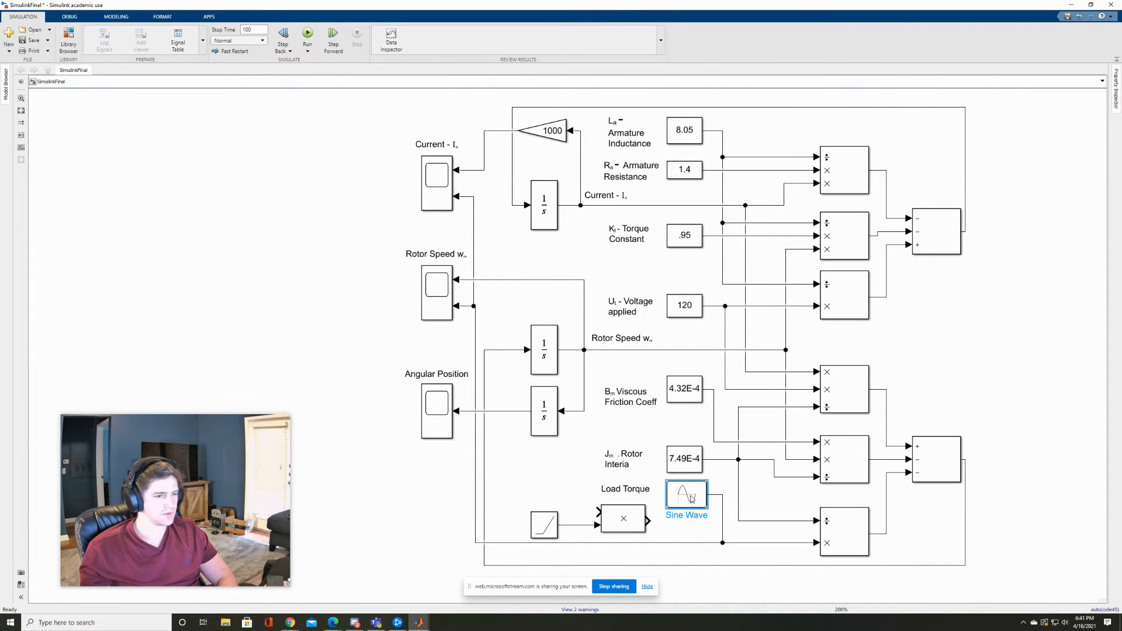
- Set the load torque Sine Wave amplitude to 0, rerun the simulation and check rotor speed
double_click(686, 495)
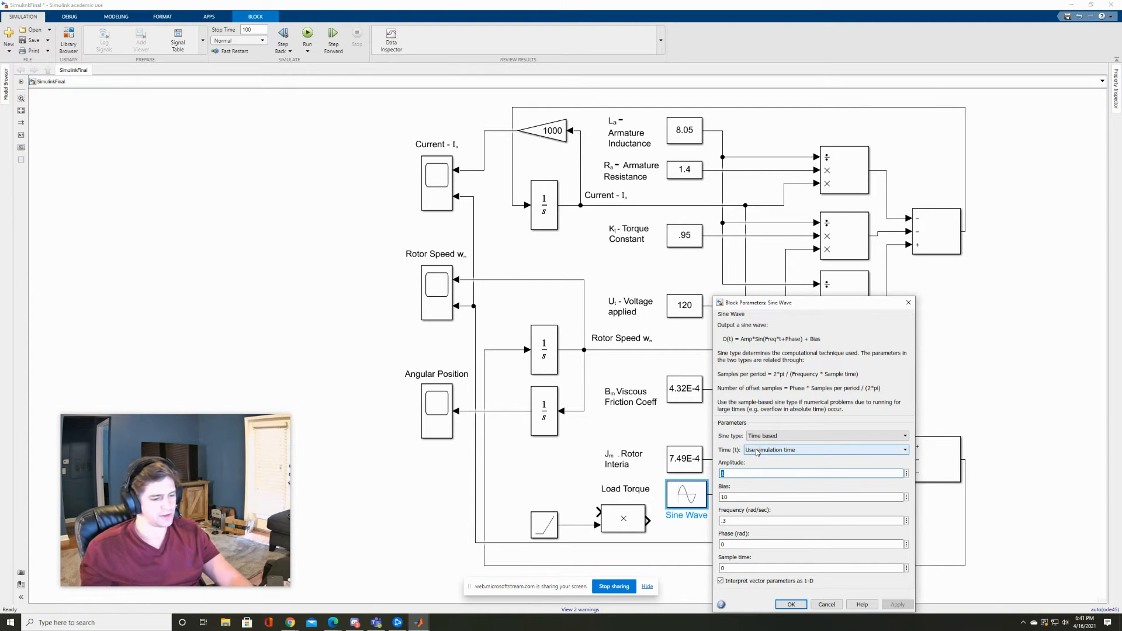
type("0")
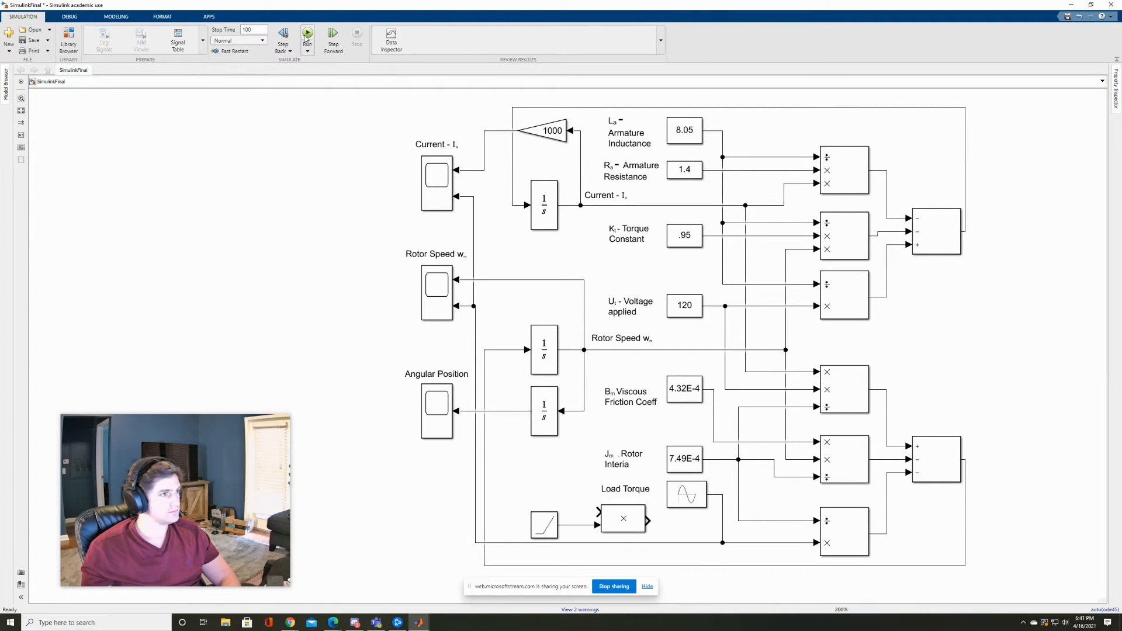
left_click(436, 290)
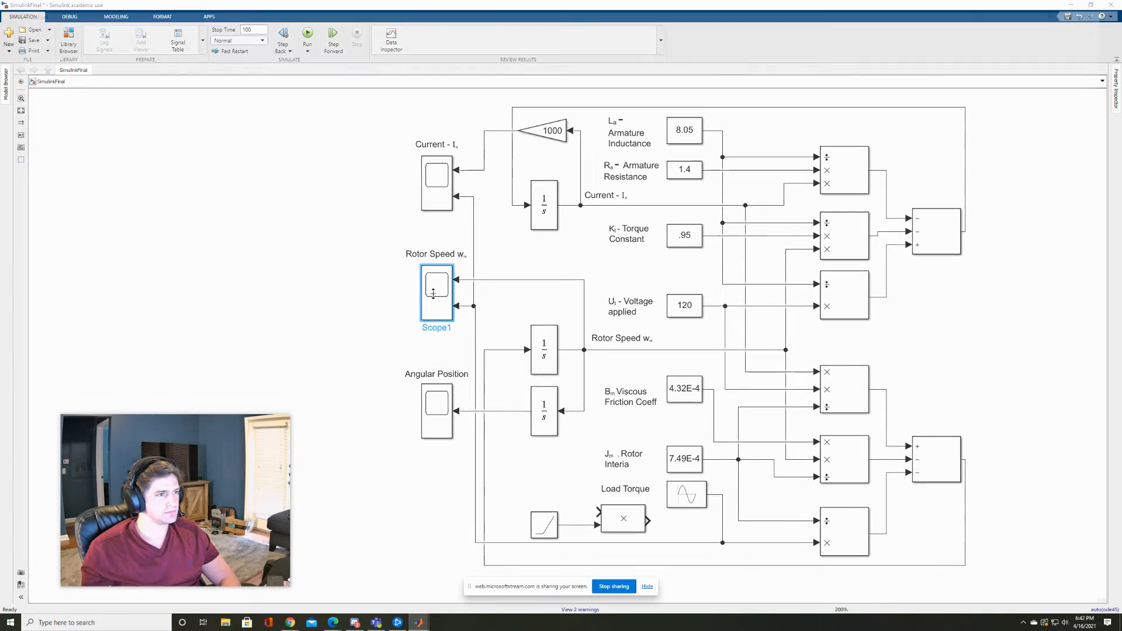
double_click(436, 285)
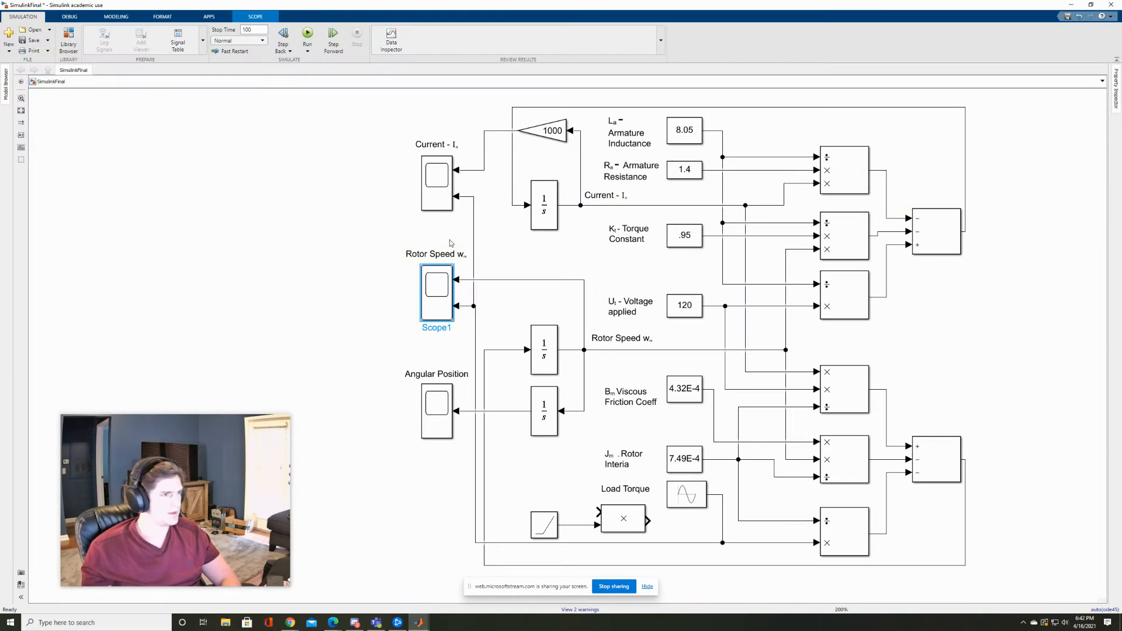
- Review the rotor speed trace, inspect the Sine Wave settings, and reopen the rotor speed plot
double_click(436, 284)
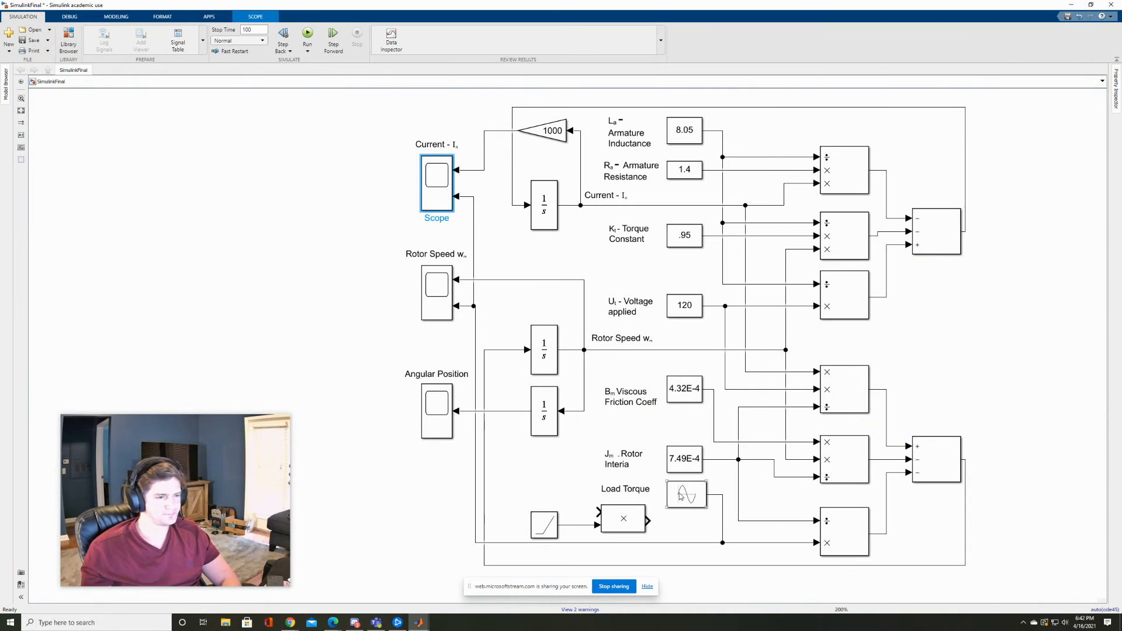
double_click(685, 496)
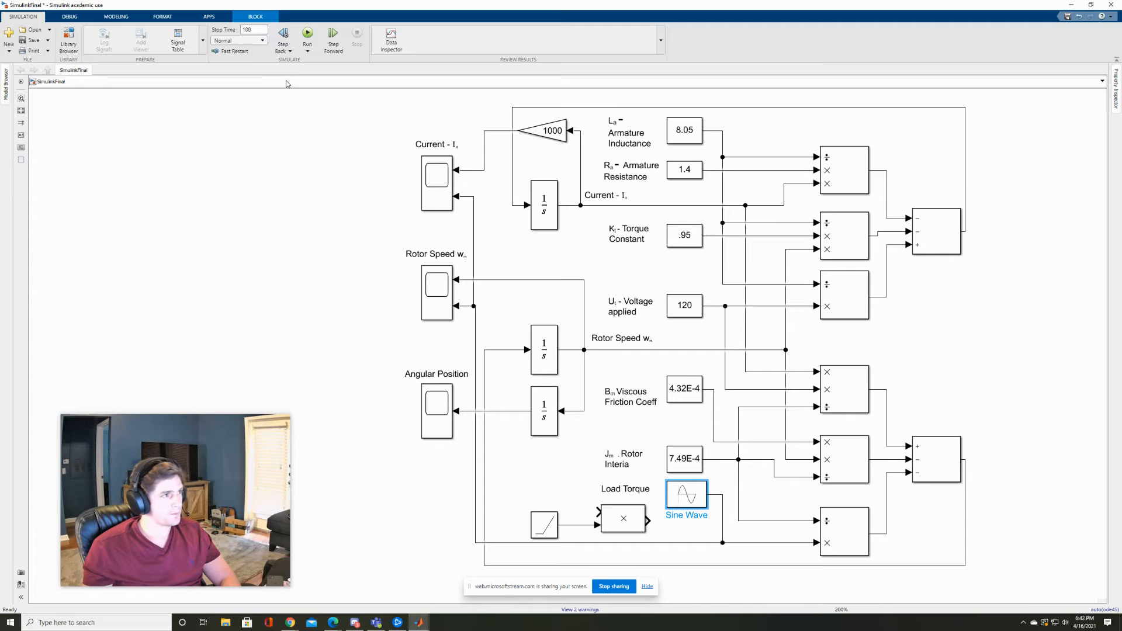
left_click(436, 285)
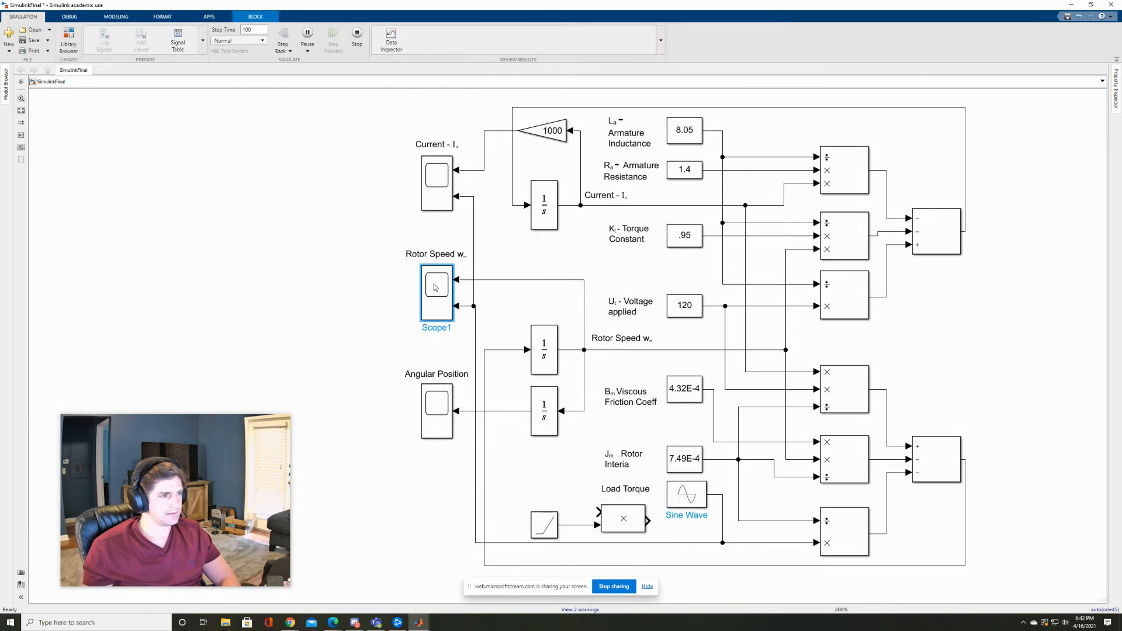
double_click(436, 283)
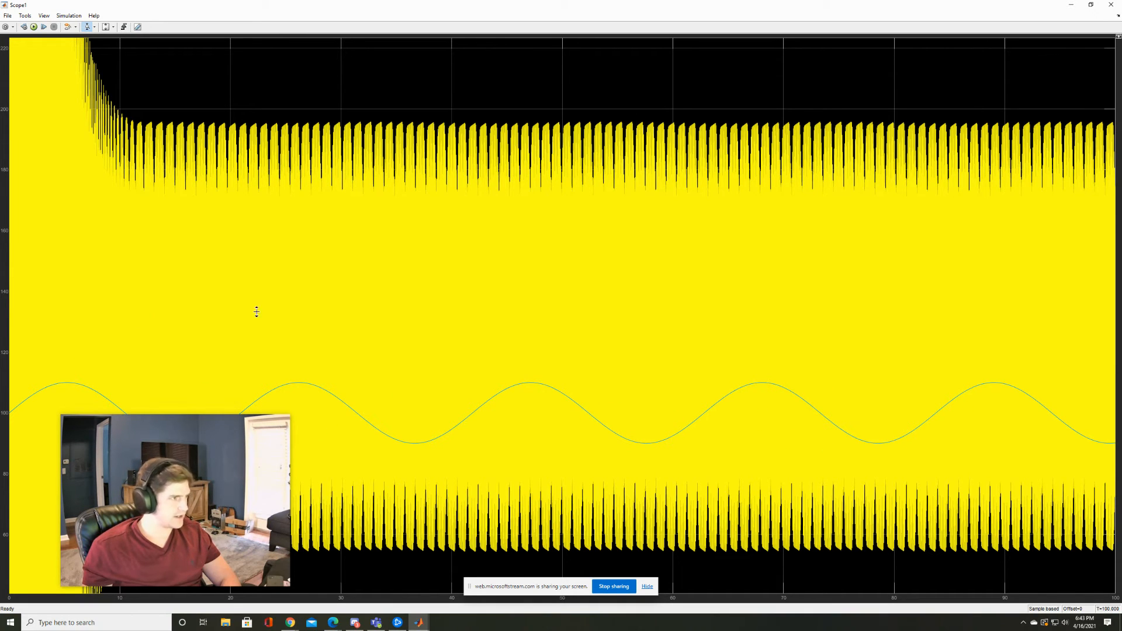
mouse_move(558, 333)
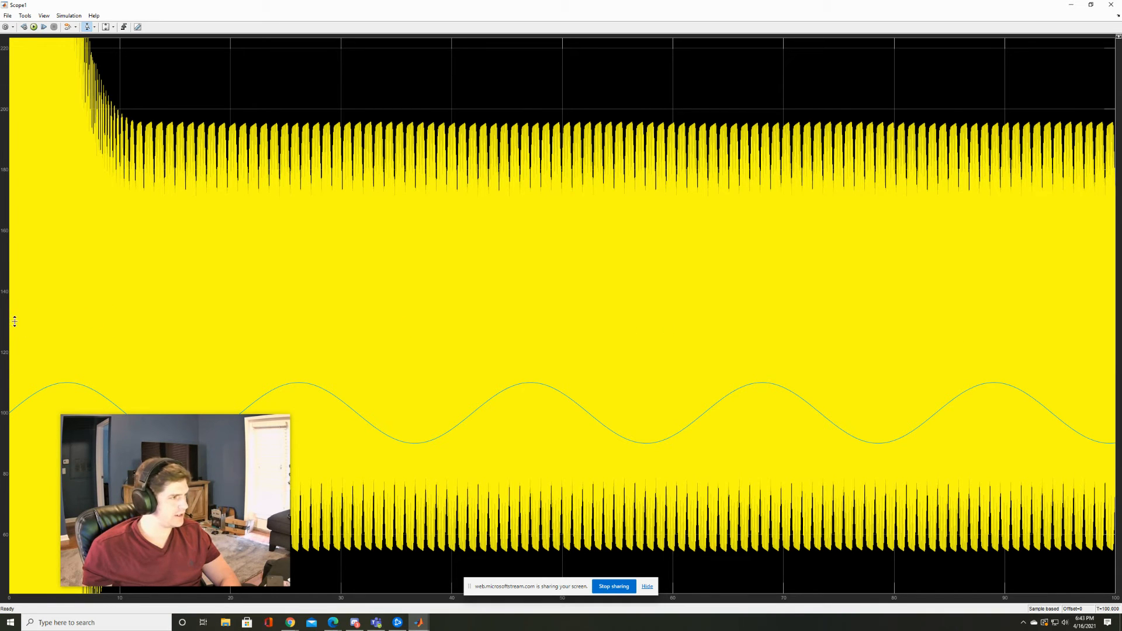
mouse_move(68, 320)
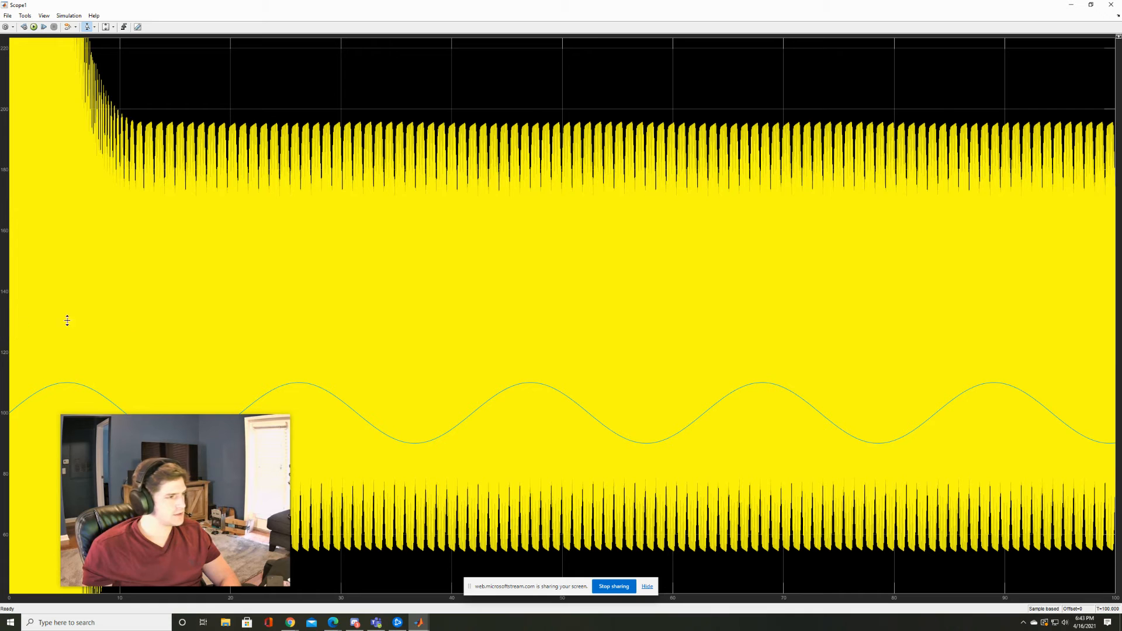
mouse_move(219, 429)
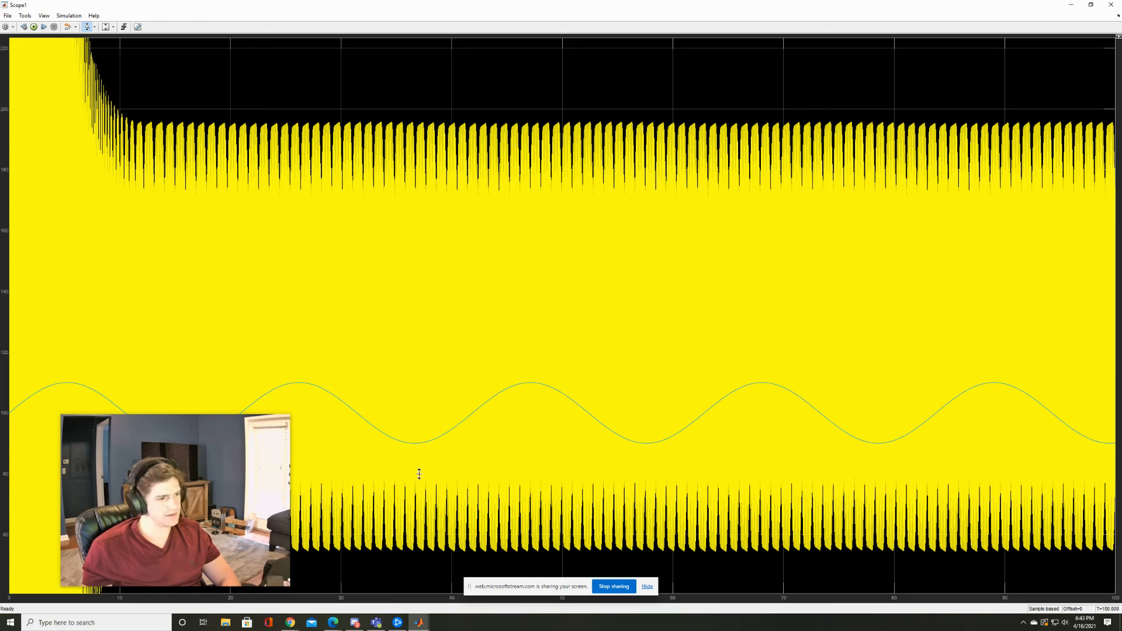
mouse_move(367, 127)
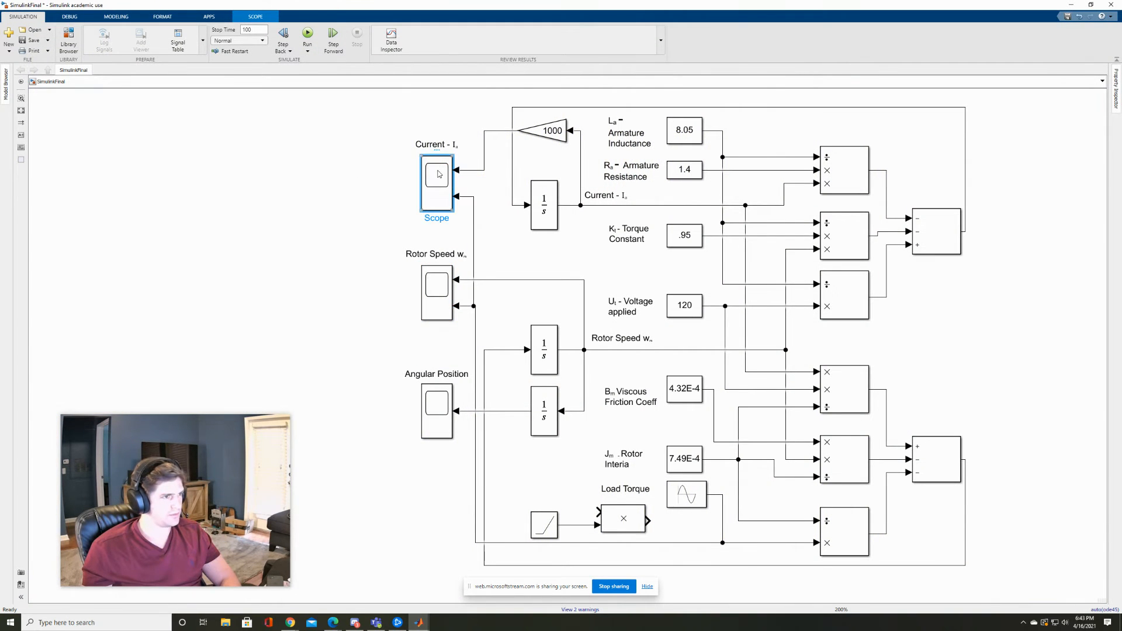
- View the armature current trace decaying from a spike into sinusoidal oscillation
double_click(436, 182)
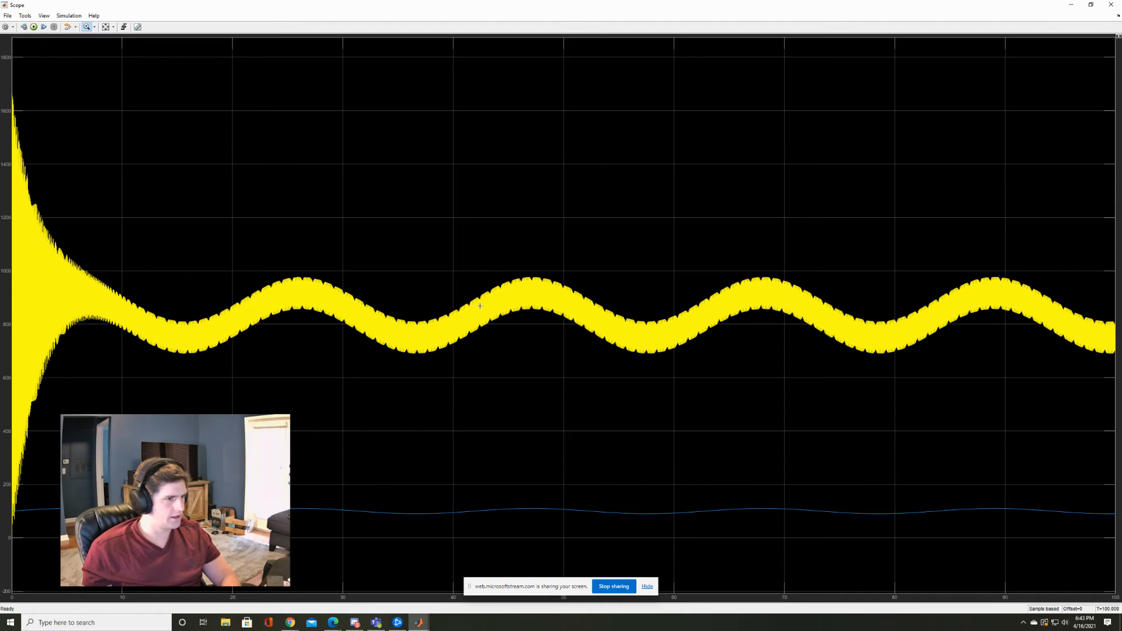
mouse_move(104, 309)
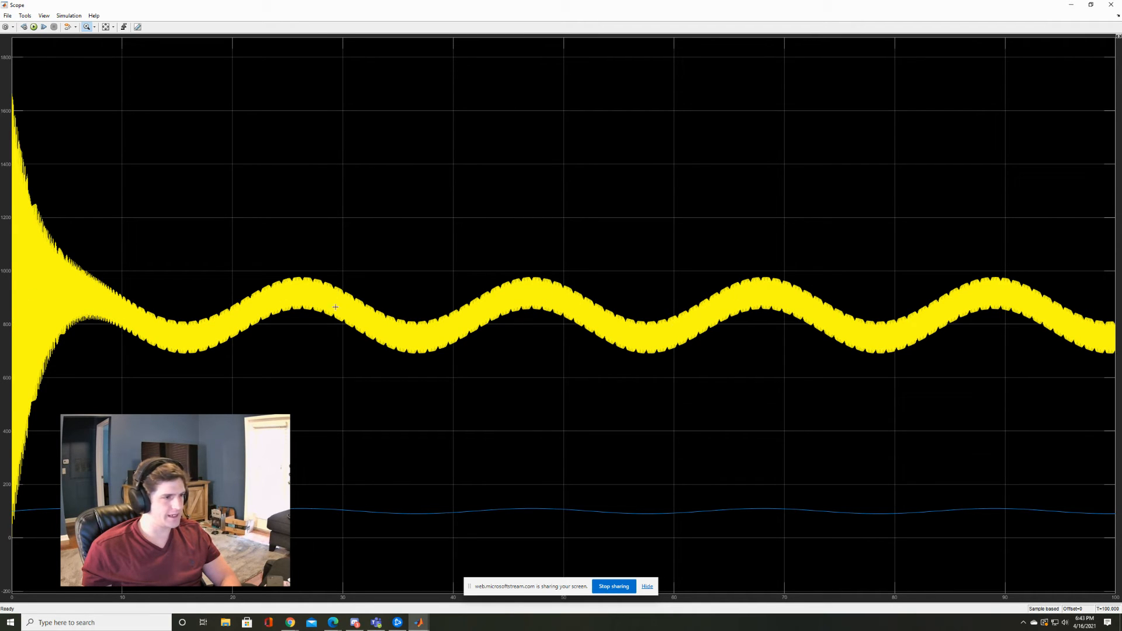
mouse_move(583, 310)
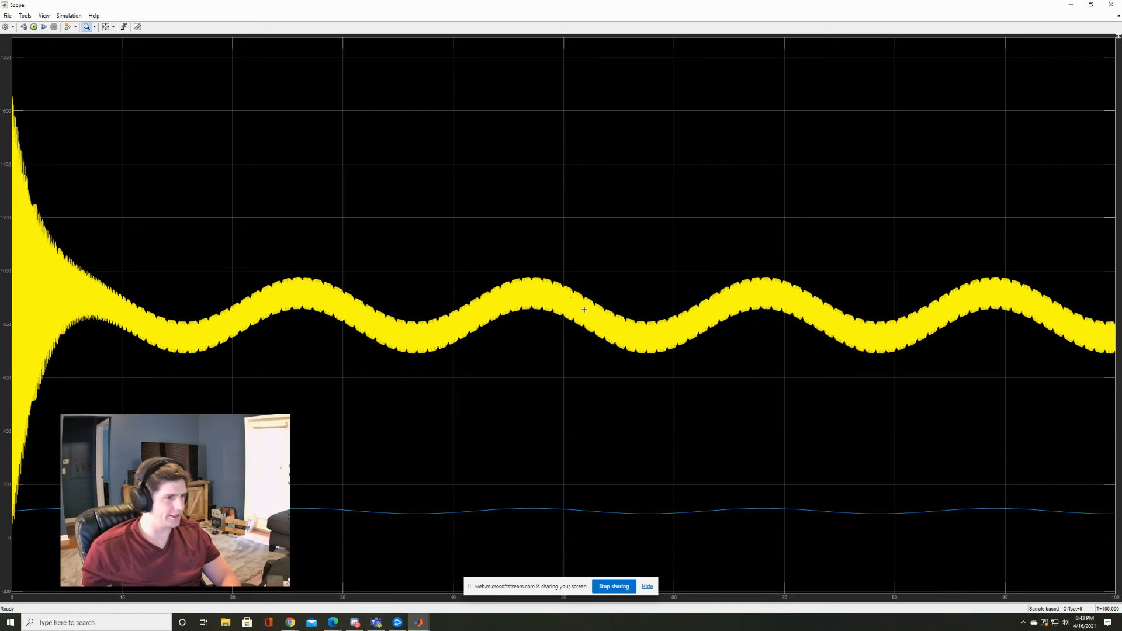
mouse_move(24, 311)
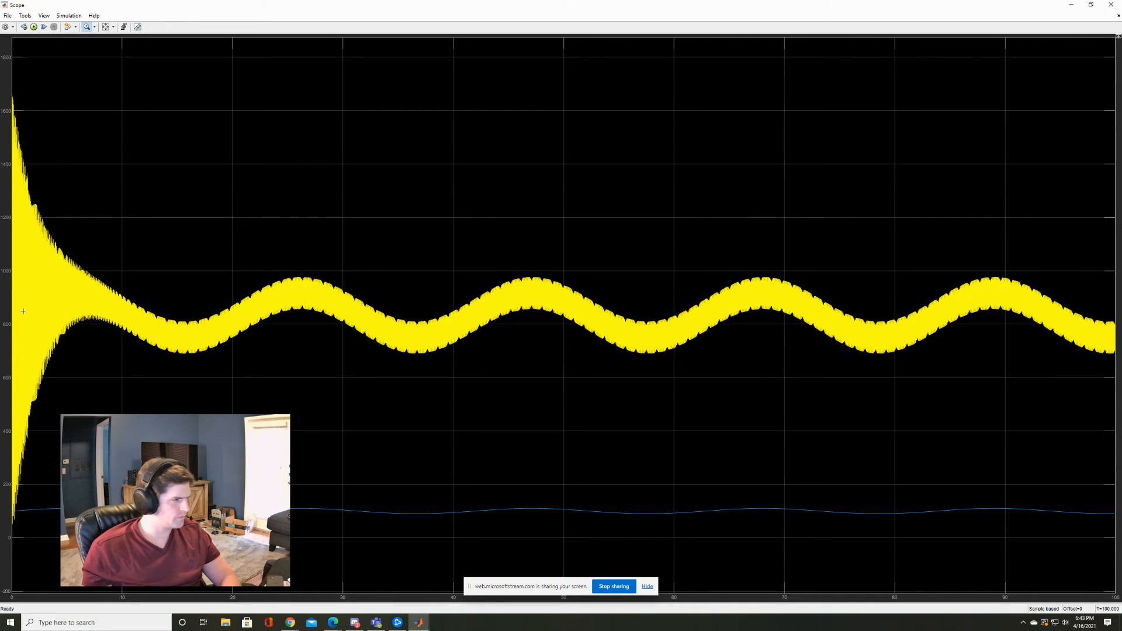
mouse_move(11, 280)
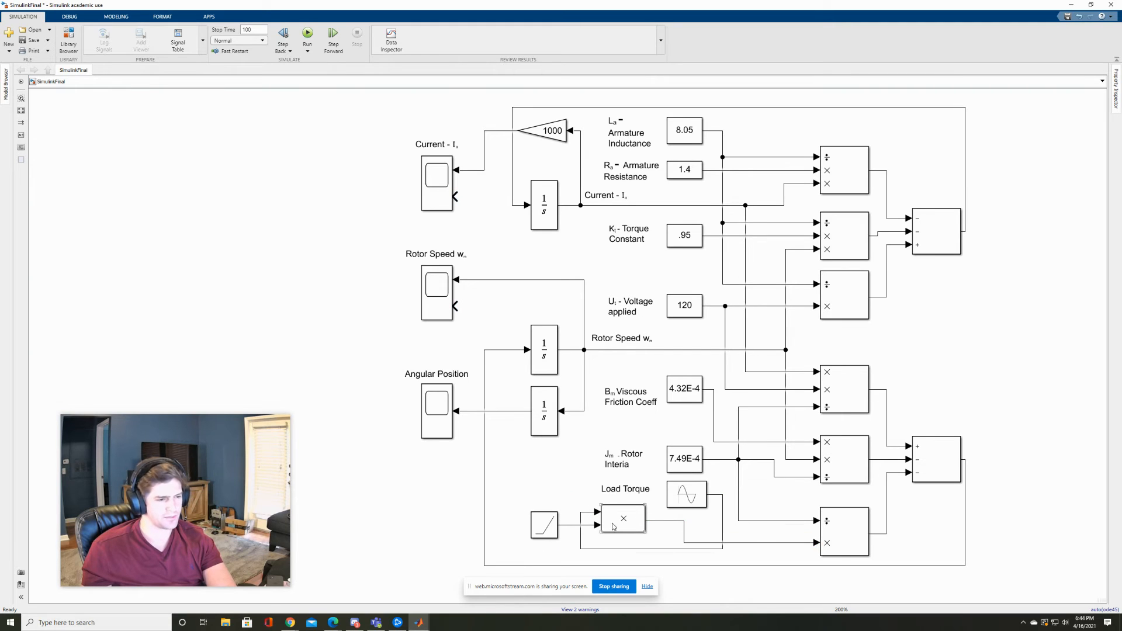
- Wire the Product load torque into the lower multiply block and give the Sine Wave bias 10, amplitude .1
left_click(436, 254)
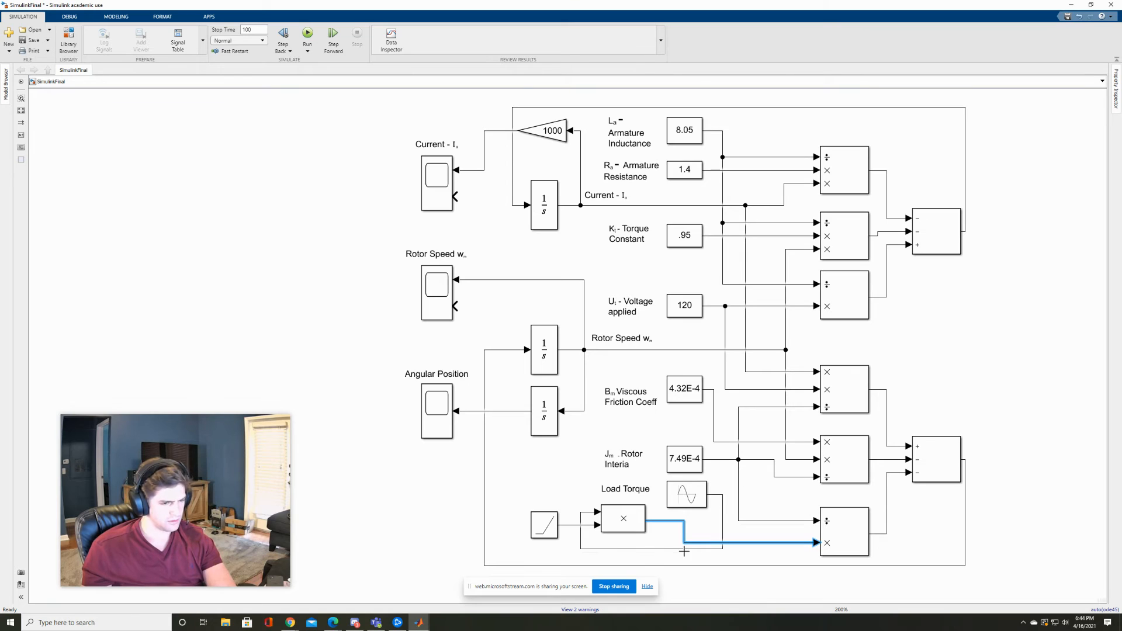
left_click_drag(684, 551, 459, 307)
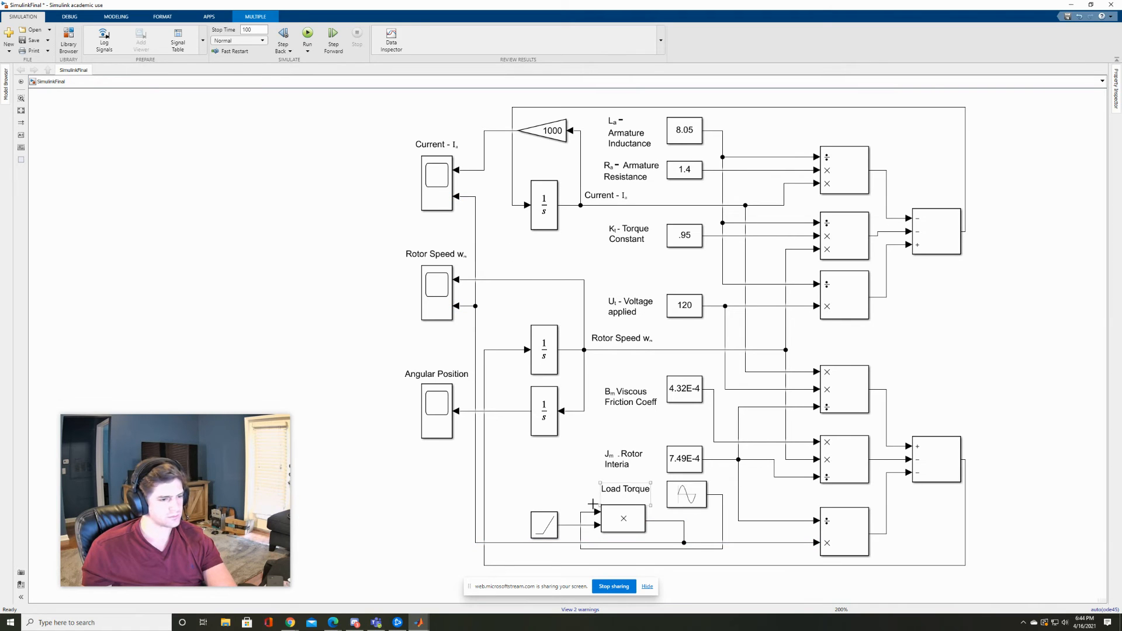
double_click(543, 525)
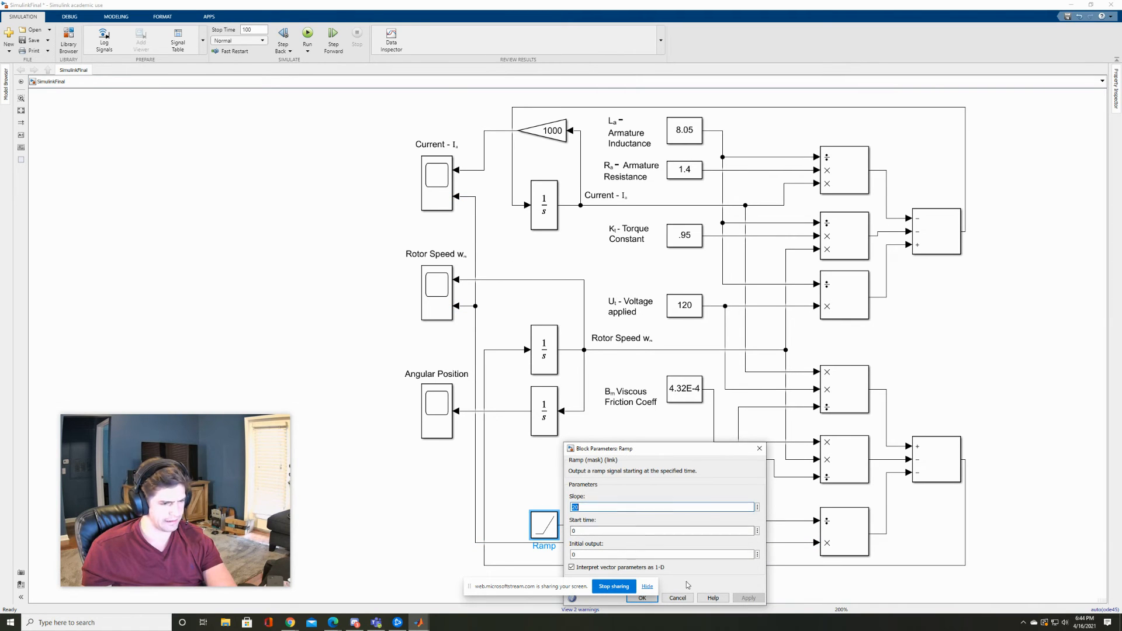
double_click(686, 494)
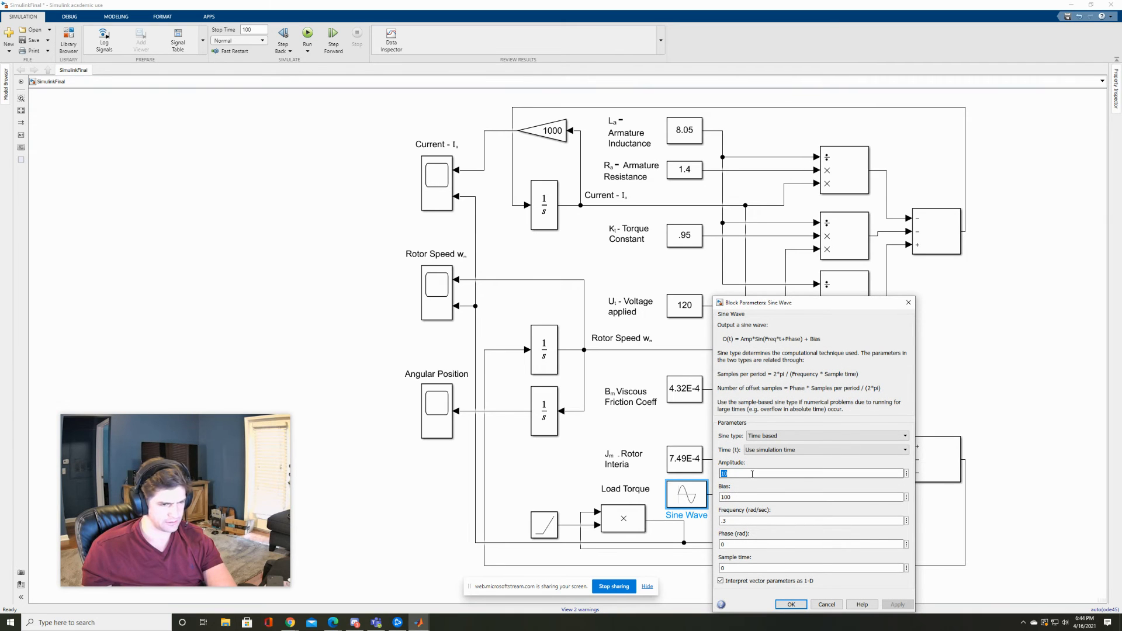
type("10")
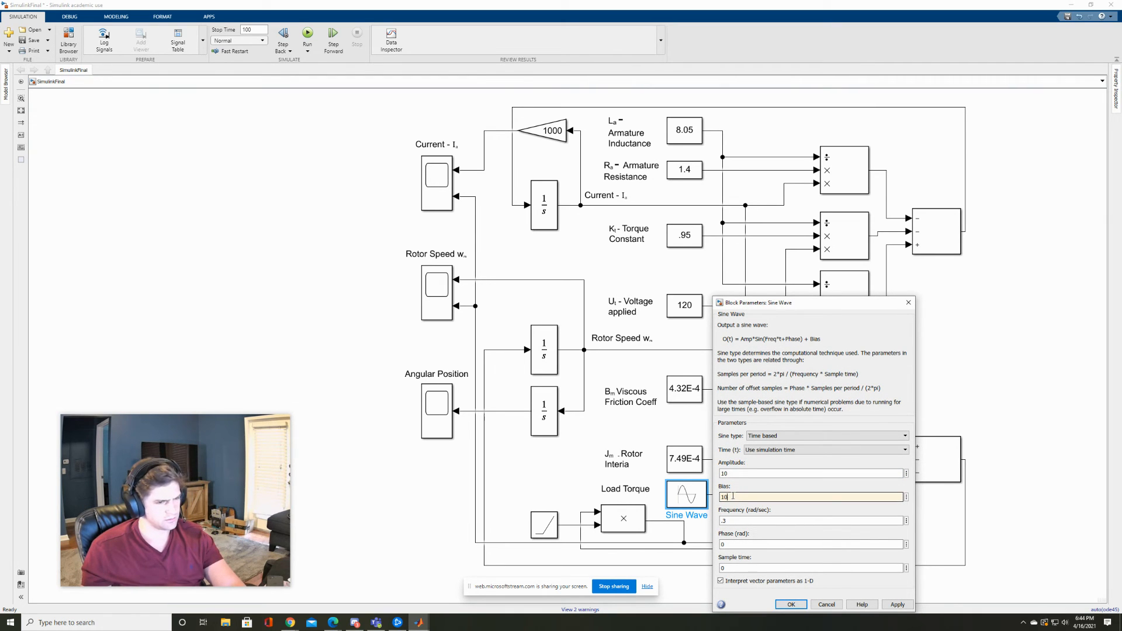
left_click(811, 474)
type(".1")
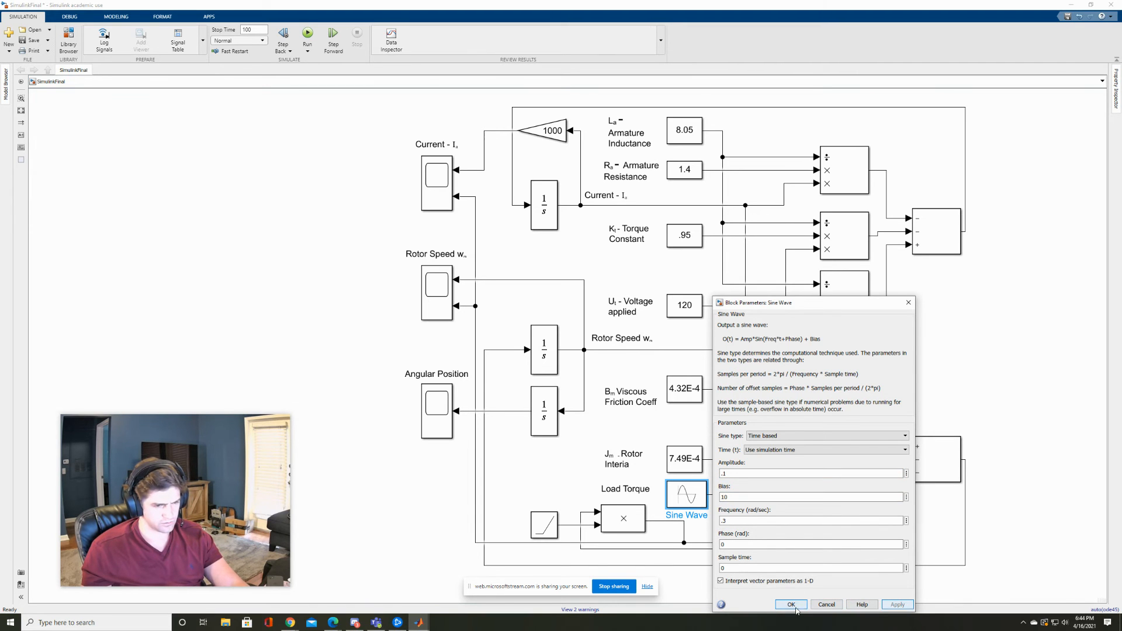
left_click(791, 604)
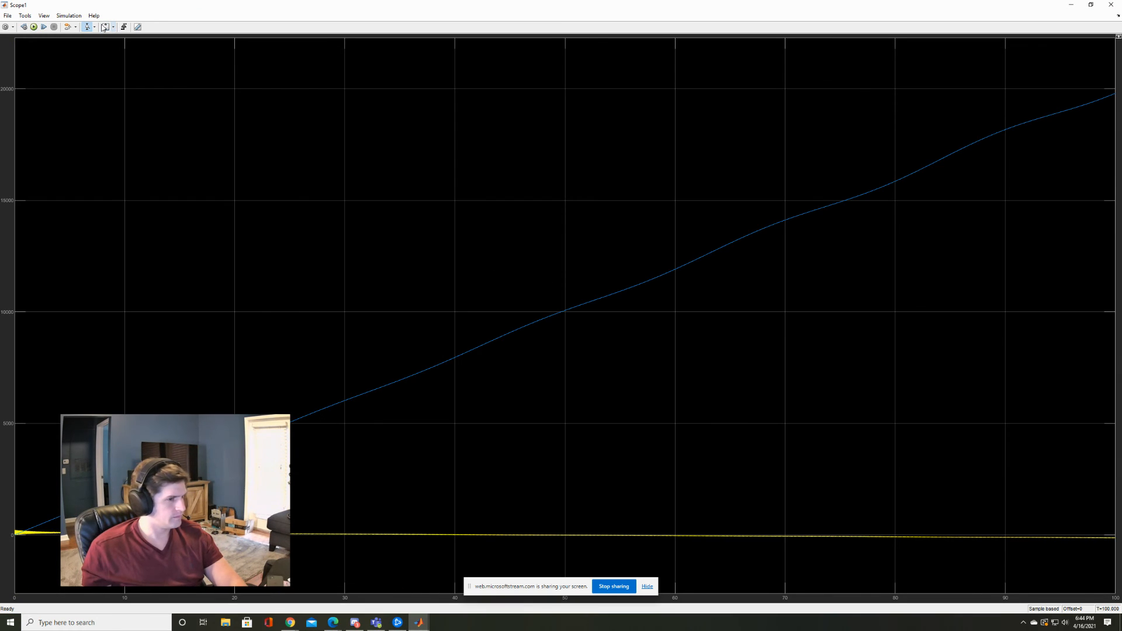
mouse_move(105, 27)
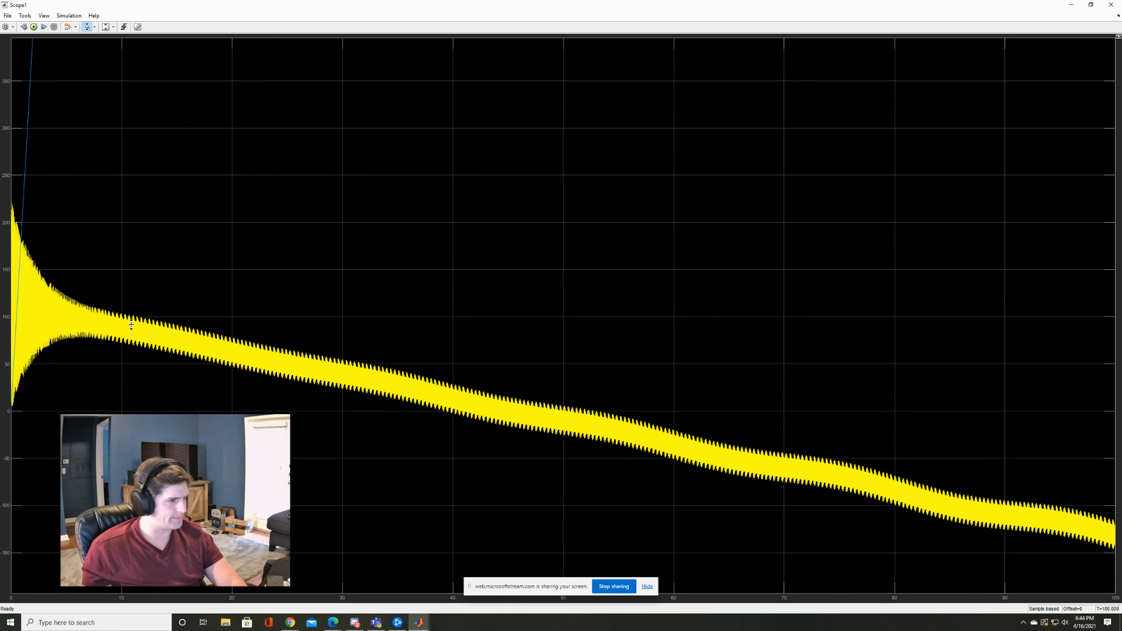
mouse_move(103, 332)
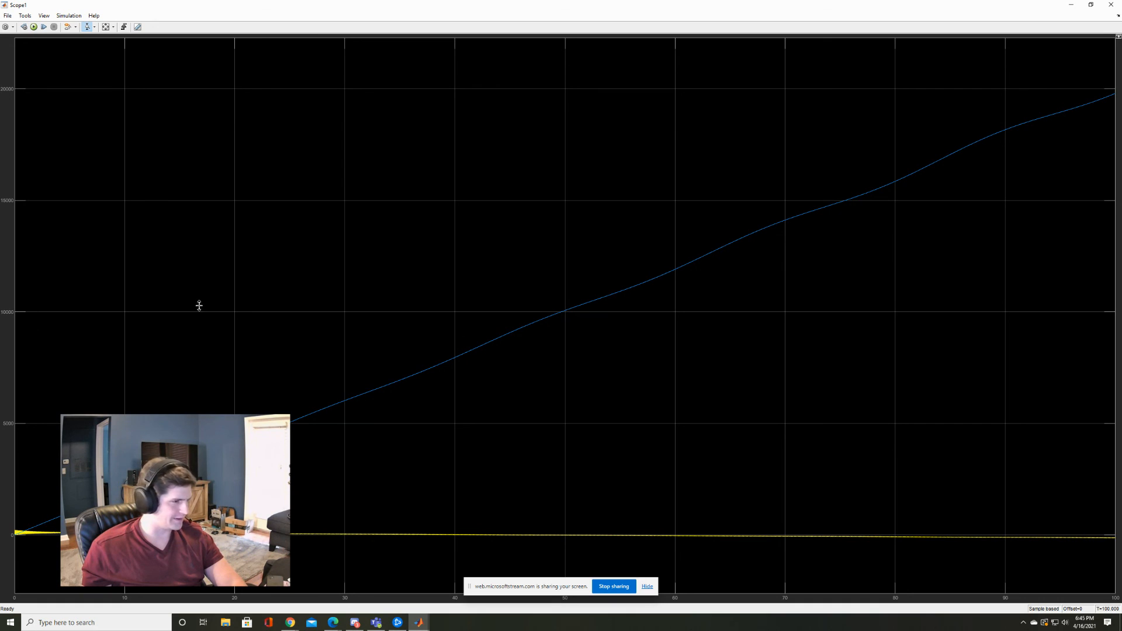
mouse_move(1040, 78)
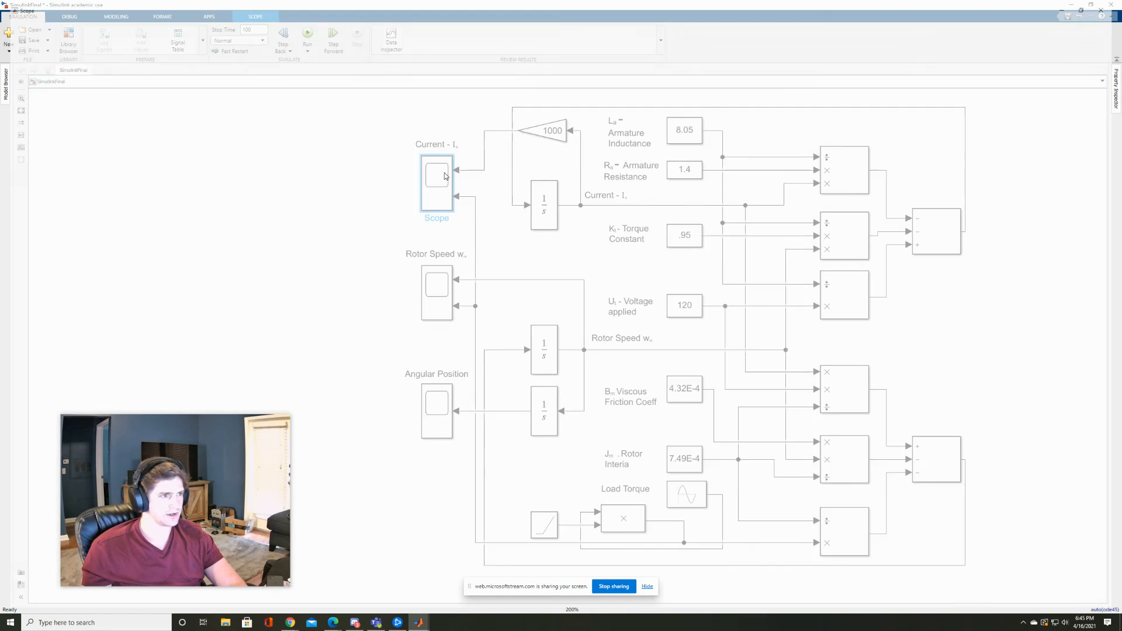
- View the armature current trace climbing steadily in the Current scope
double_click(436, 175)
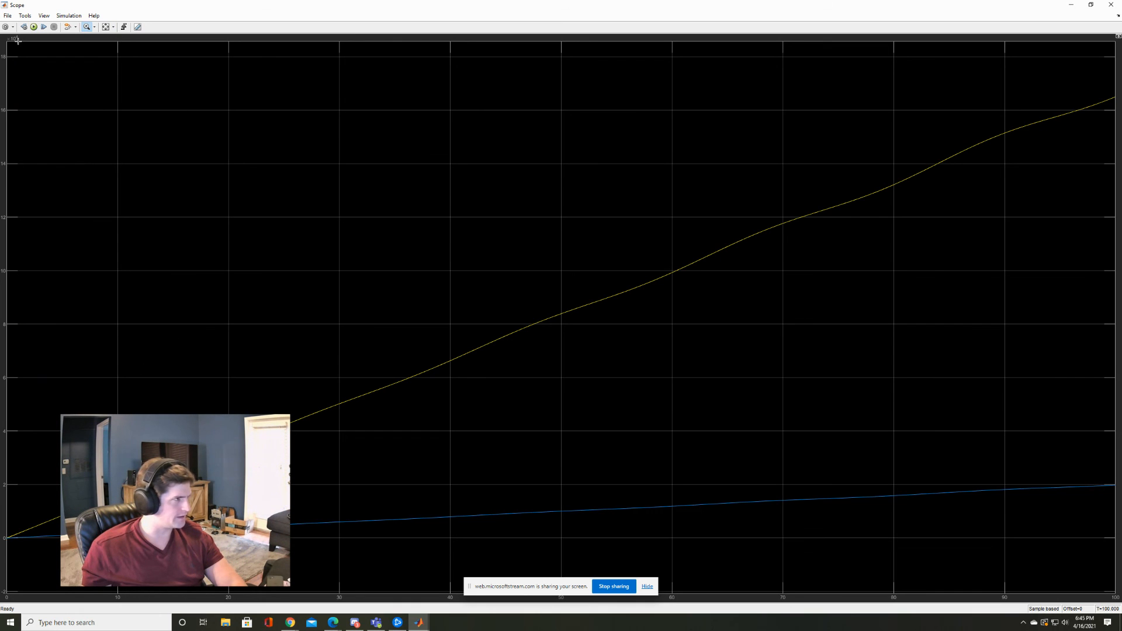
mouse_move(39, 148)
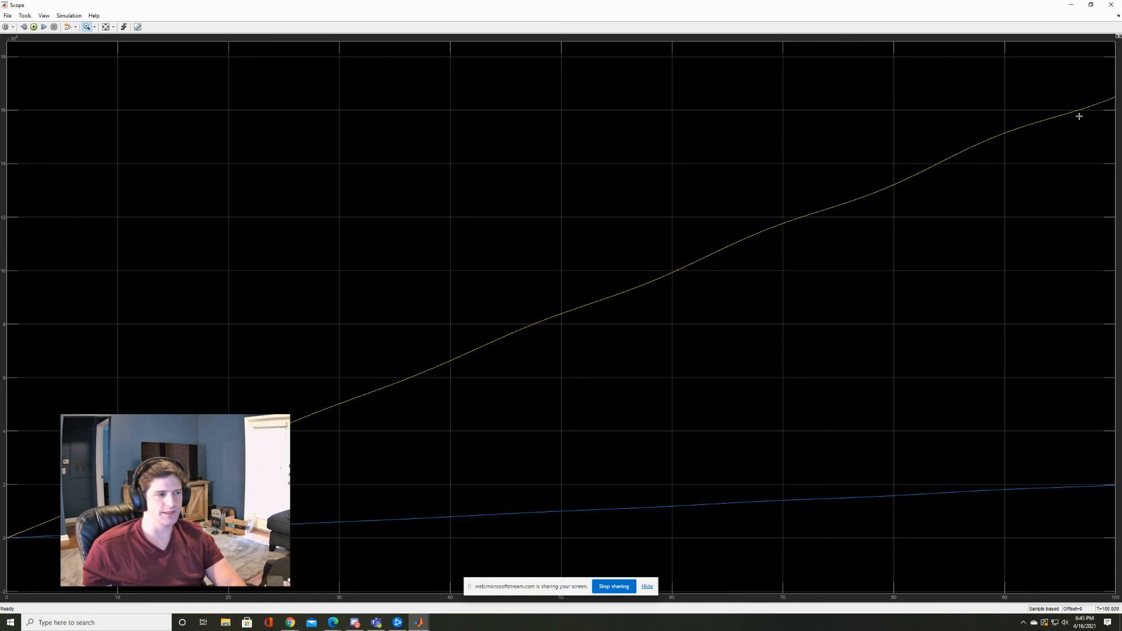
mouse_move(672, 129)
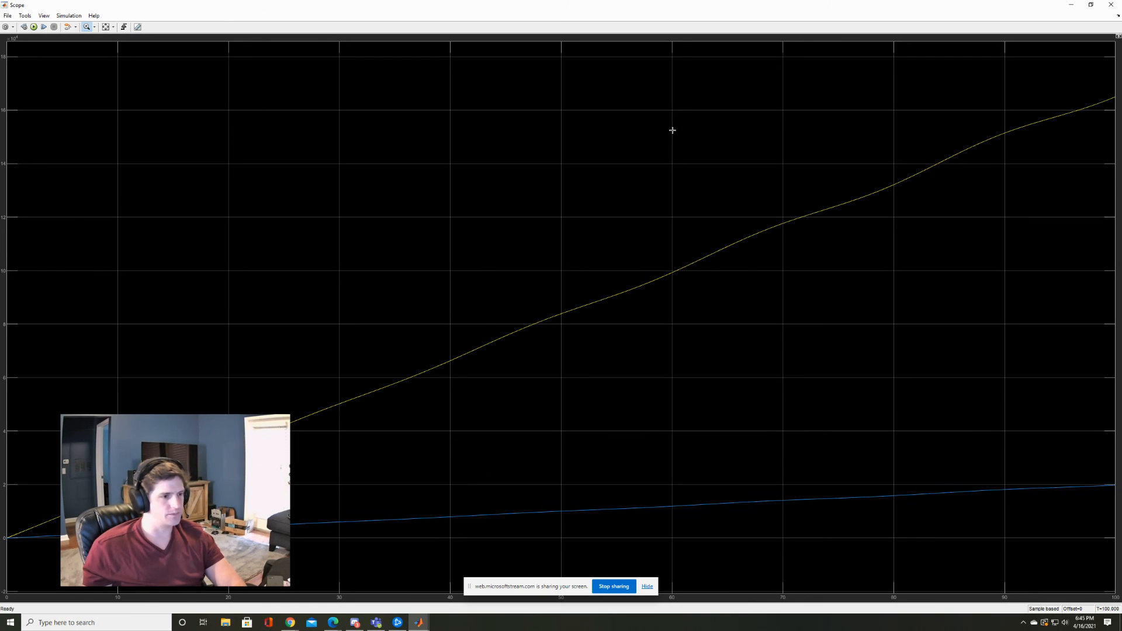